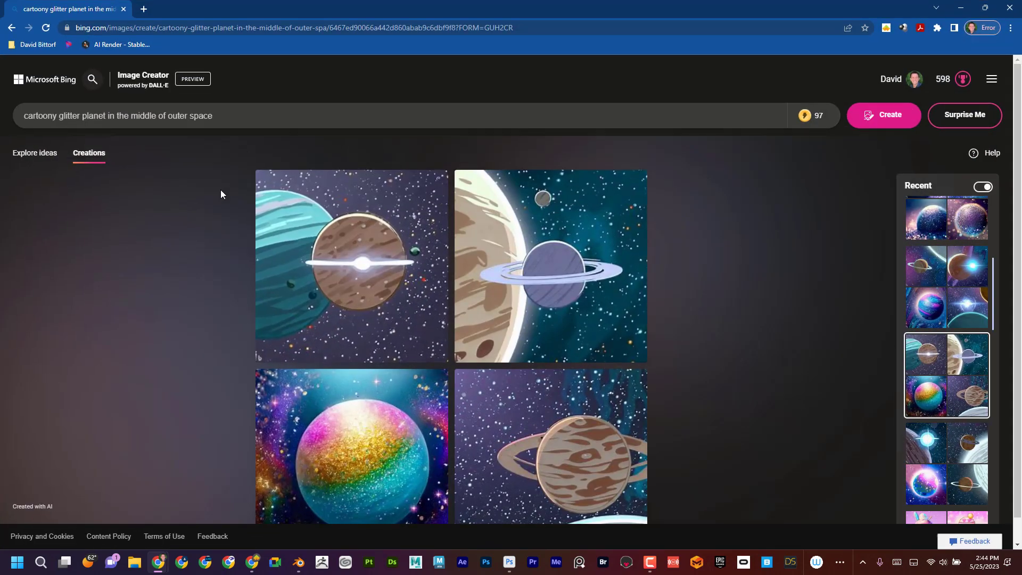
{"action": "mouse_move", "coordinate": [50, 79]}
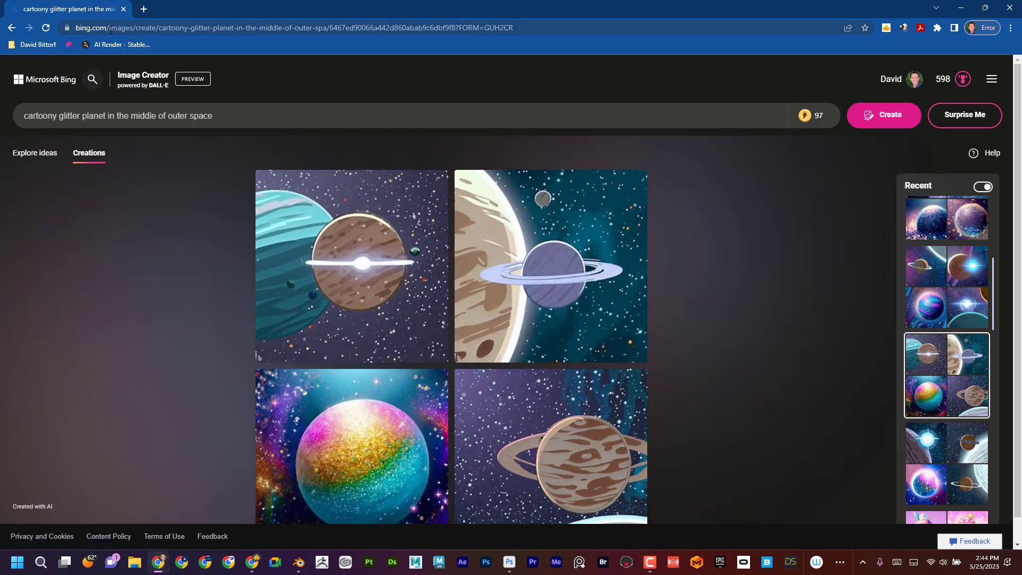
- Replace the prompt with 'cartoony outer space scene' and generate new images
{"action": "scroll", "scroll_direction": "down", "scroll_amount": 3}
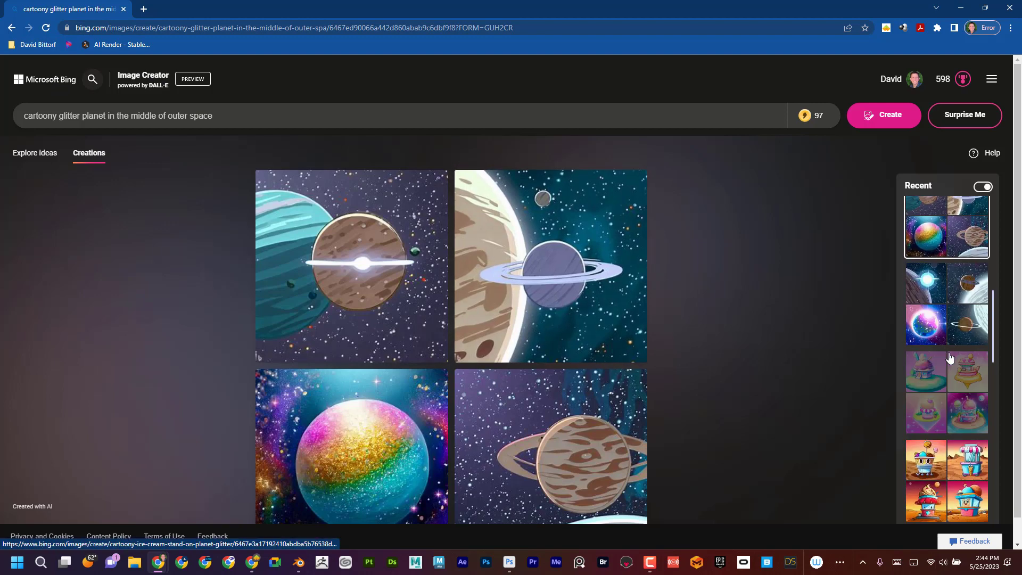
{"action": "scroll", "scroll_direction": "down", "scroll_amount": 3}
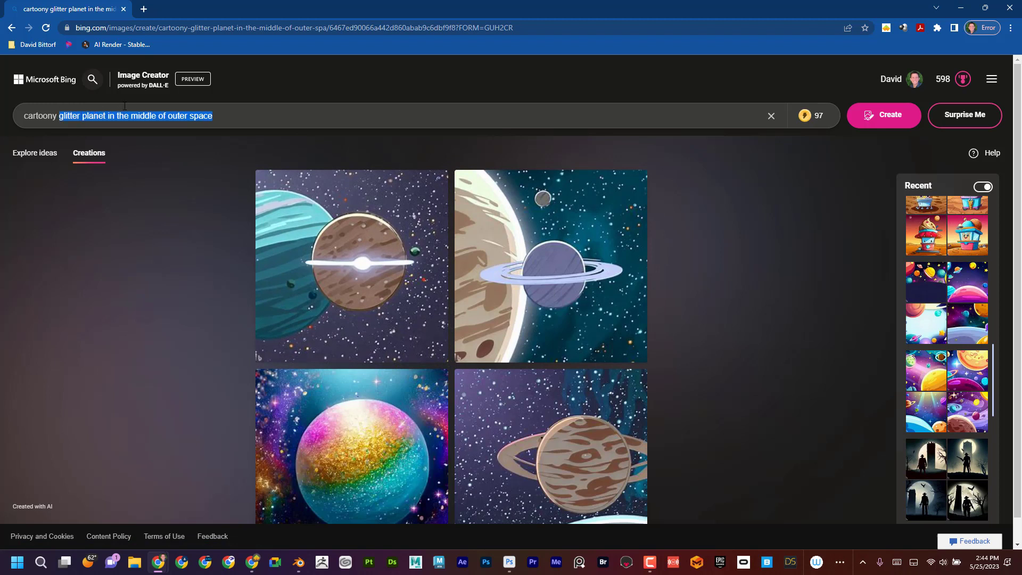
{"action": "type", "text": "cartoony outer space sc"}
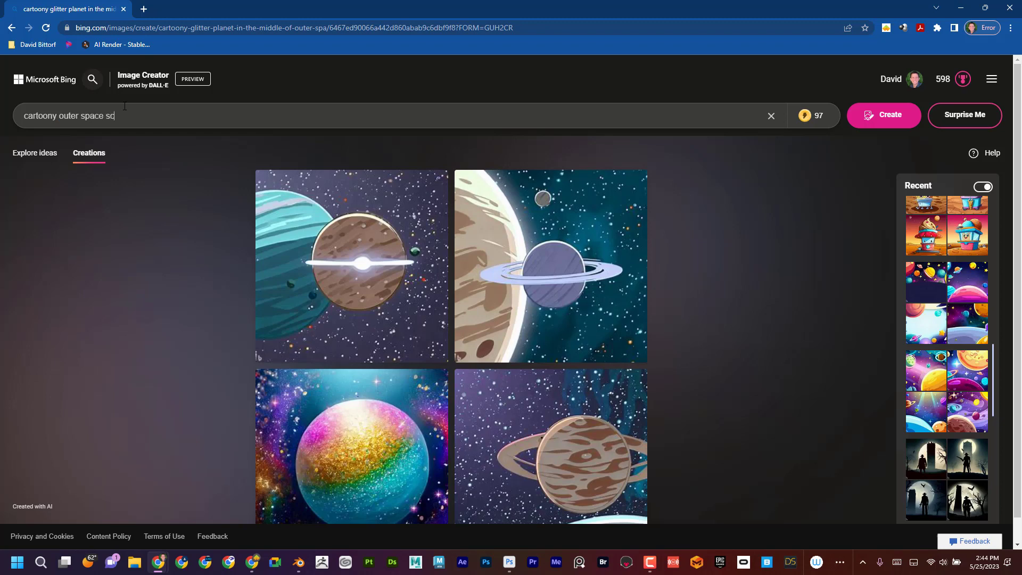
{"action": "left_click", "coordinate": [883, 115]}
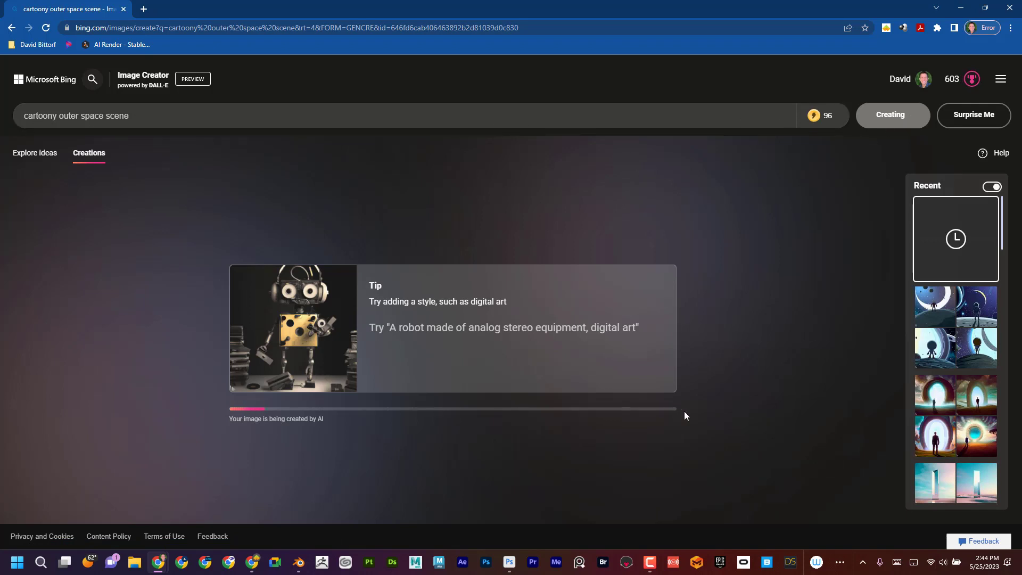
{"action": "mouse_move", "coordinate": [646, 431]}
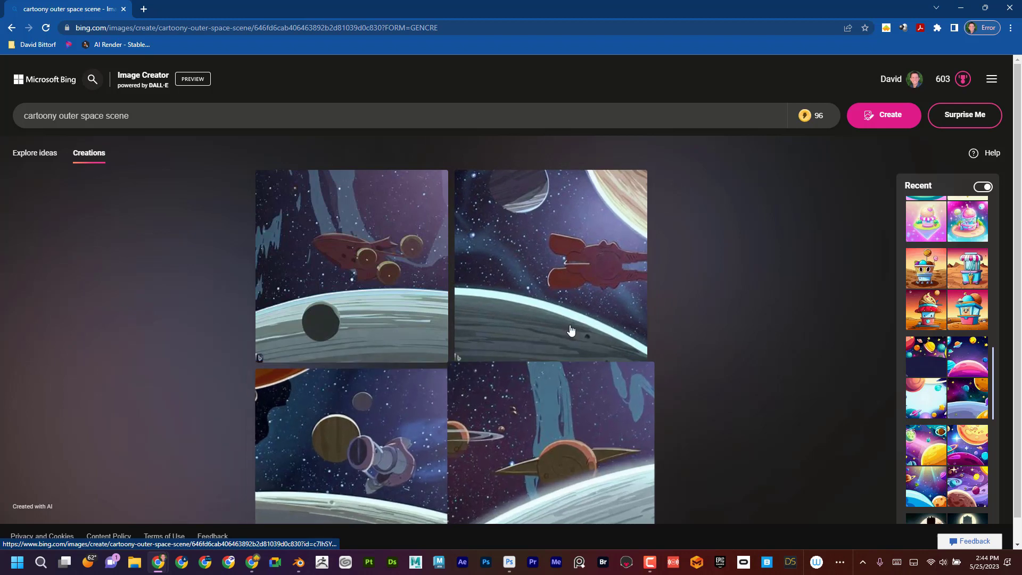
{"action": "mouse_move", "coordinate": [515, 455]}
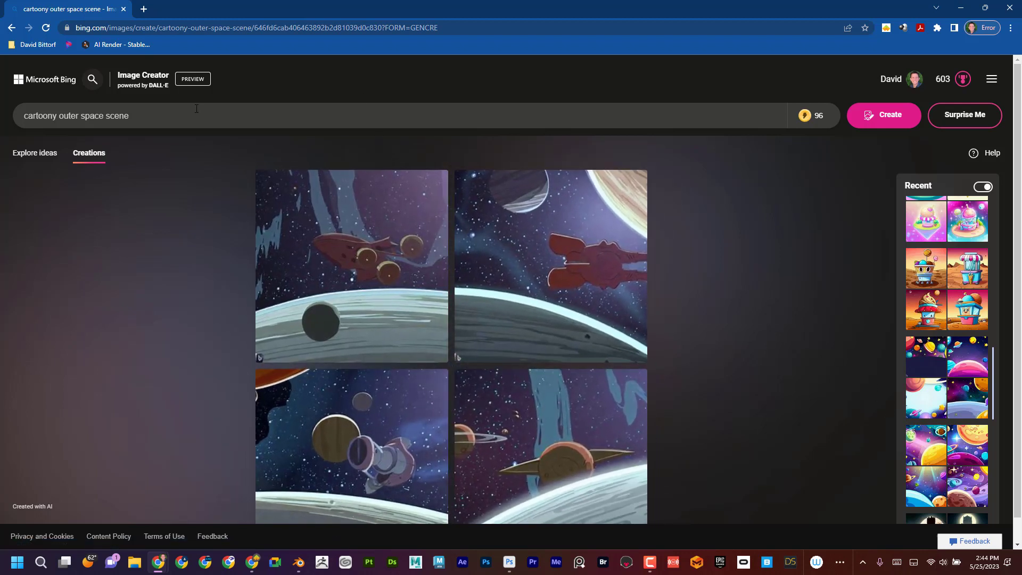
- Append 'vibrant colors with planets and stars' to the prompt and generate again
{"action": "type", "text": "vibrant colors"}
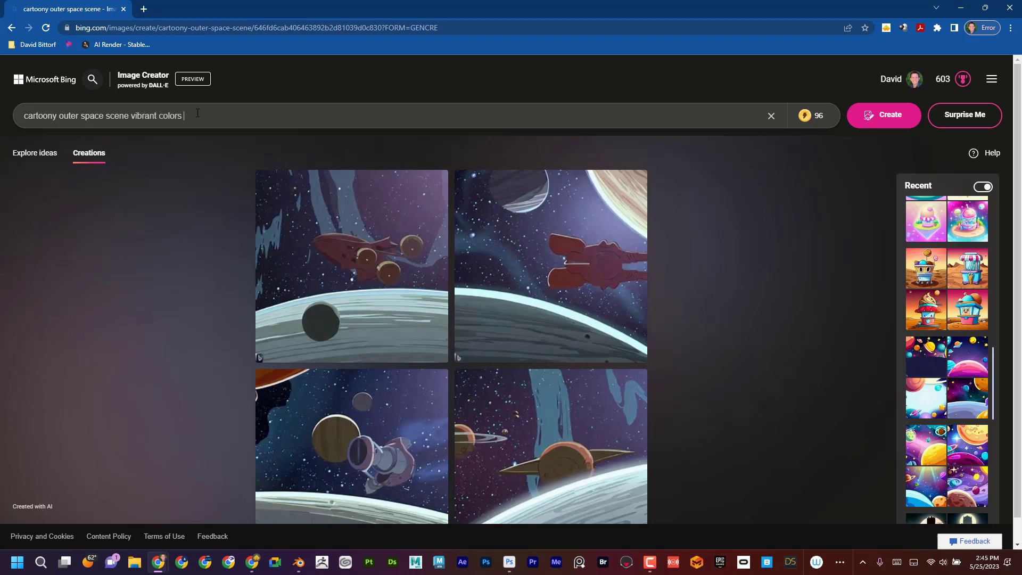
{"action": "type", "text": "with planets and stars"}
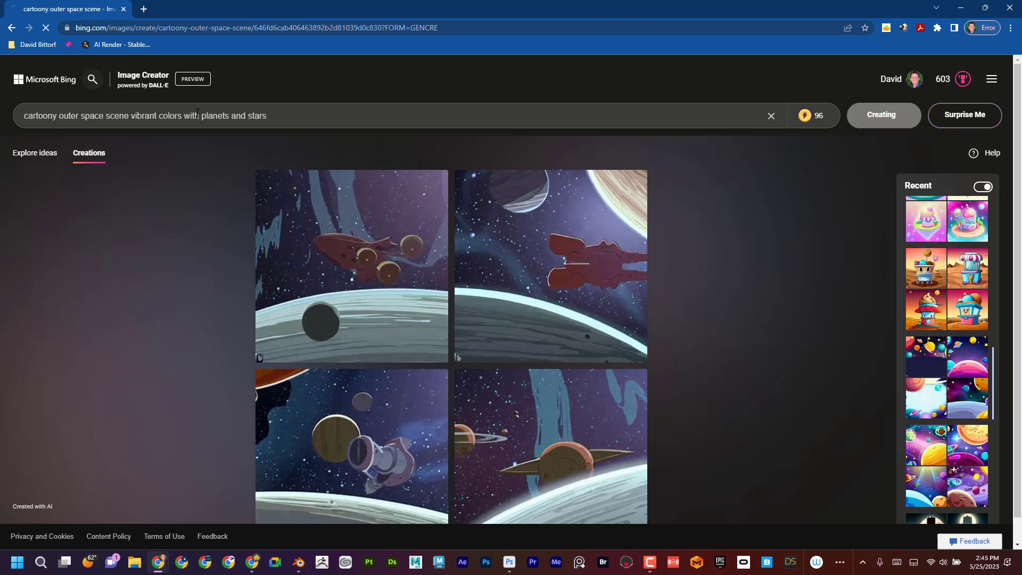
{"action": "left_click", "coordinate": [882, 115]}
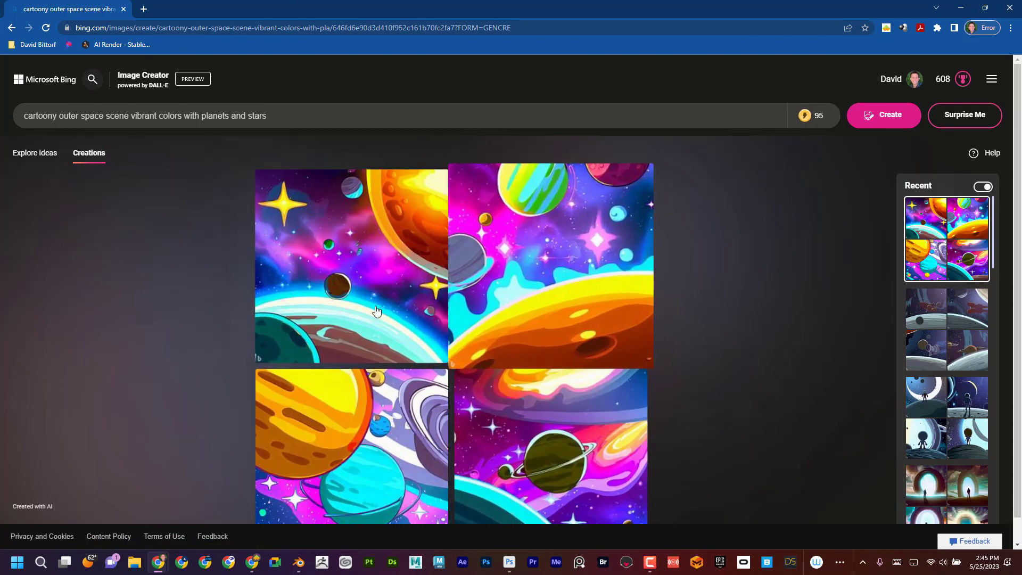
{"action": "scroll", "scroll_direction": "down", "scroll_amount": 3}
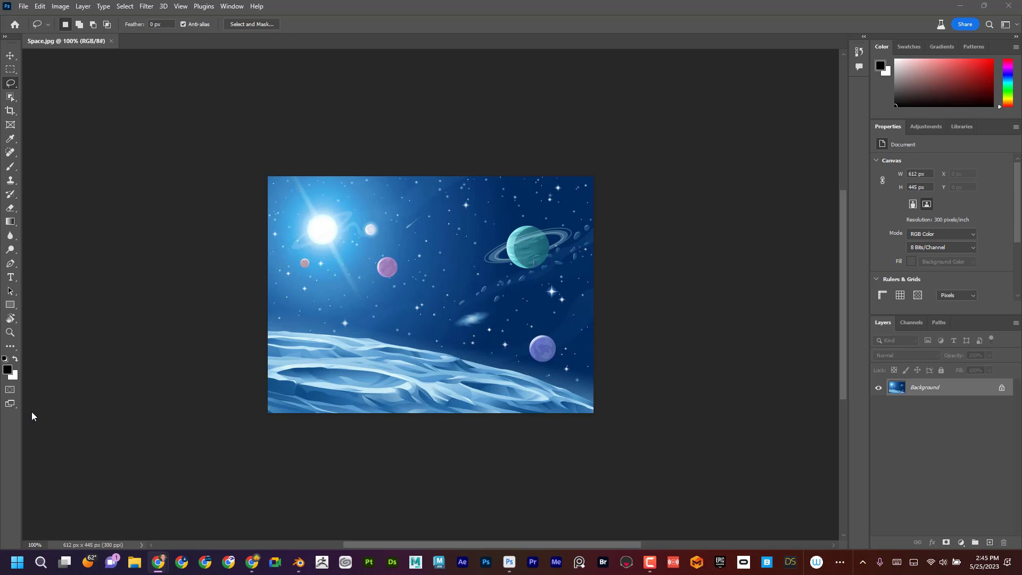
{"action": "mouse_move", "coordinate": [300, 210]}
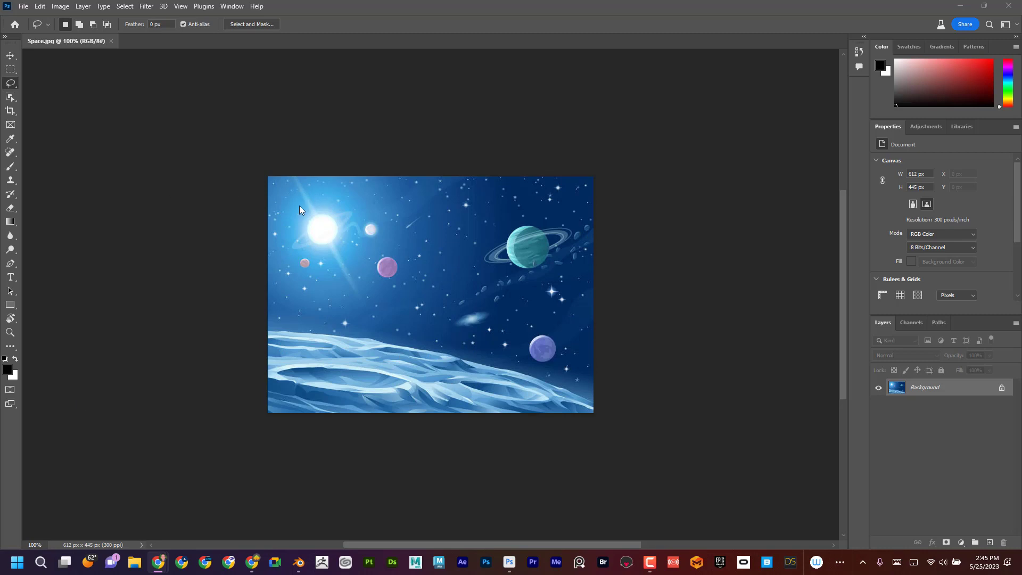
{"action": "mouse_move", "coordinate": [289, 187]}
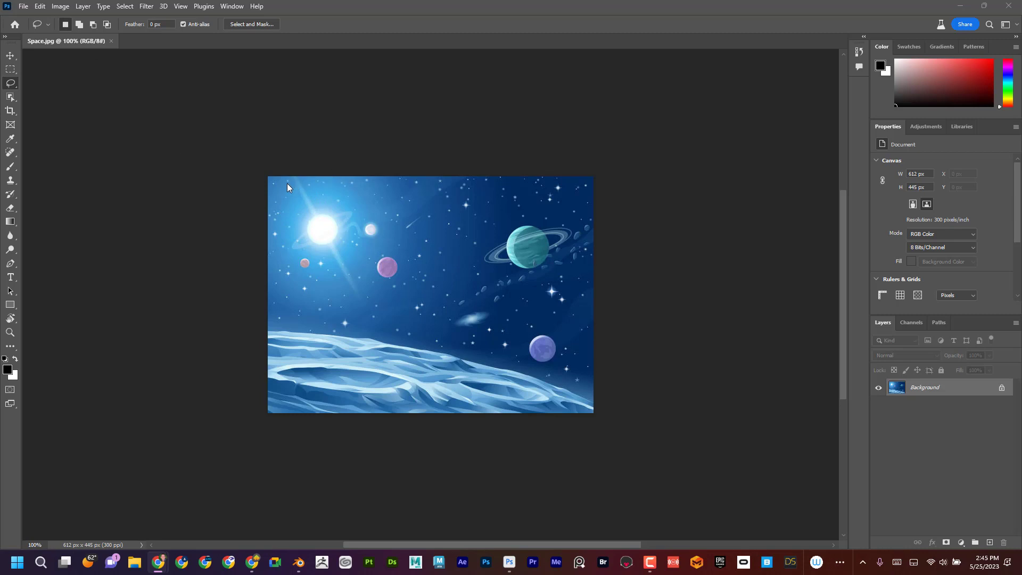
{"action": "mouse_move", "coordinate": [631, 422]}
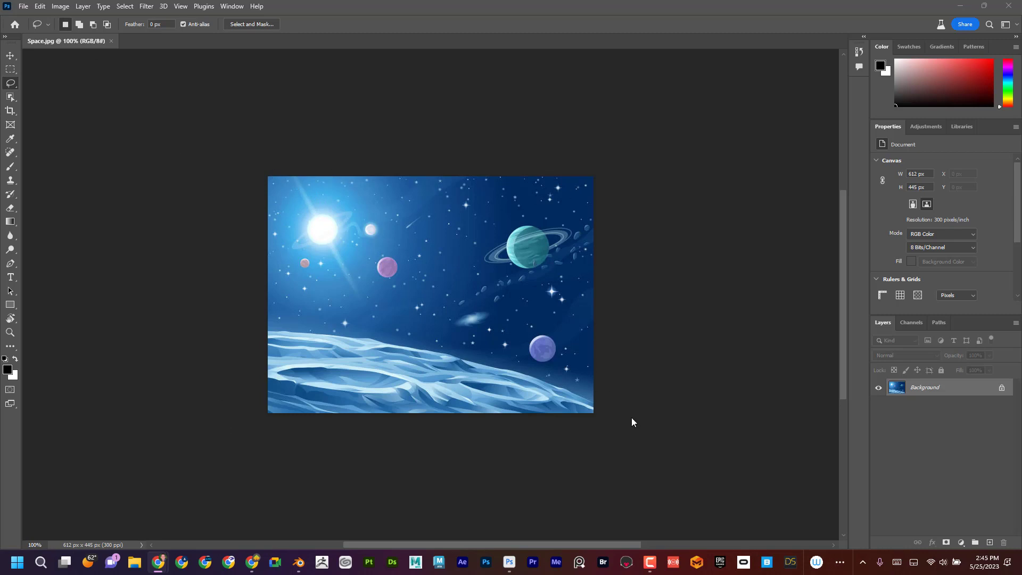
{"action": "mouse_move", "coordinate": [59, 6]}
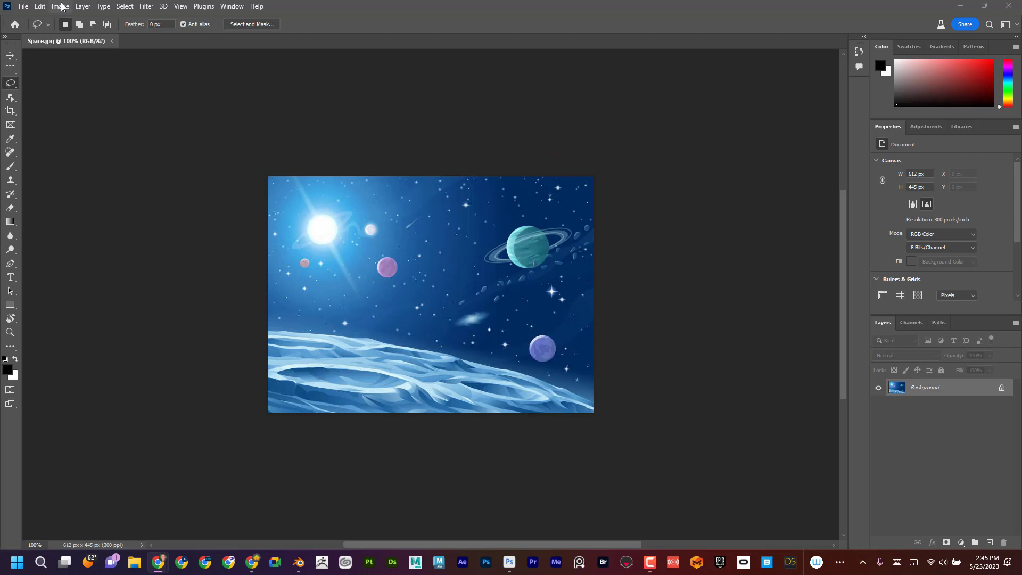
- Resize the canvas to 150 percent width via Image > Canvas Size
{"action": "left_click", "coordinate": [59, 6]}
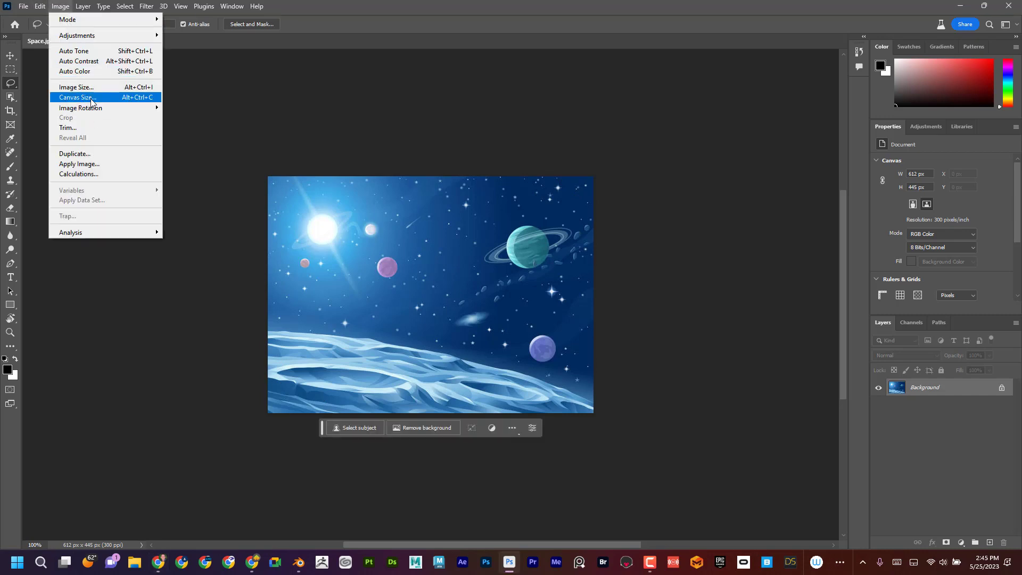
{"action": "left_click", "coordinate": [77, 97]}
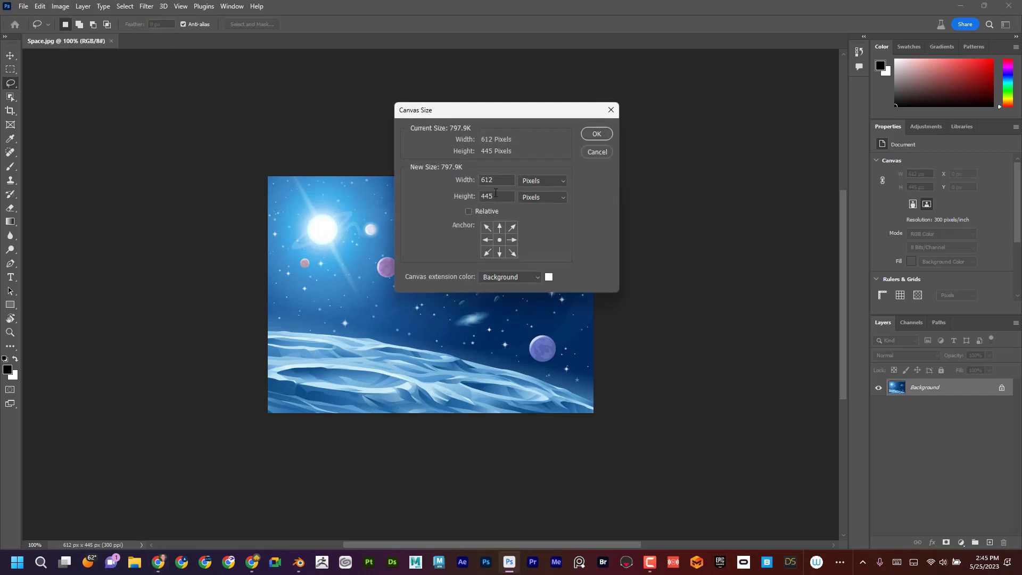
{"action": "left_click", "coordinate": [540, 181]}
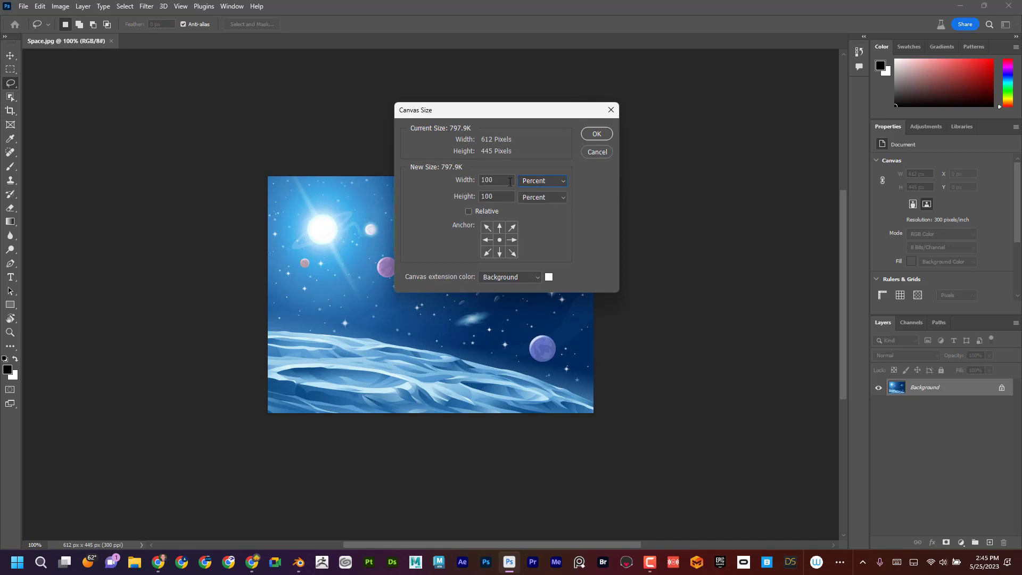
{"action": "type", "text": "150"}
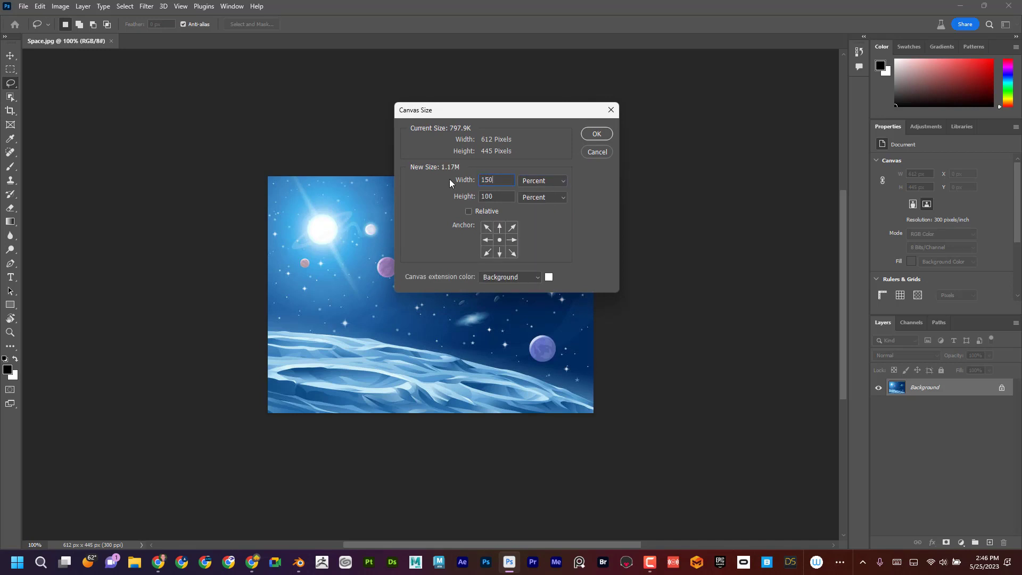
{"action": "left_click", "coordinate": [595, 134]}
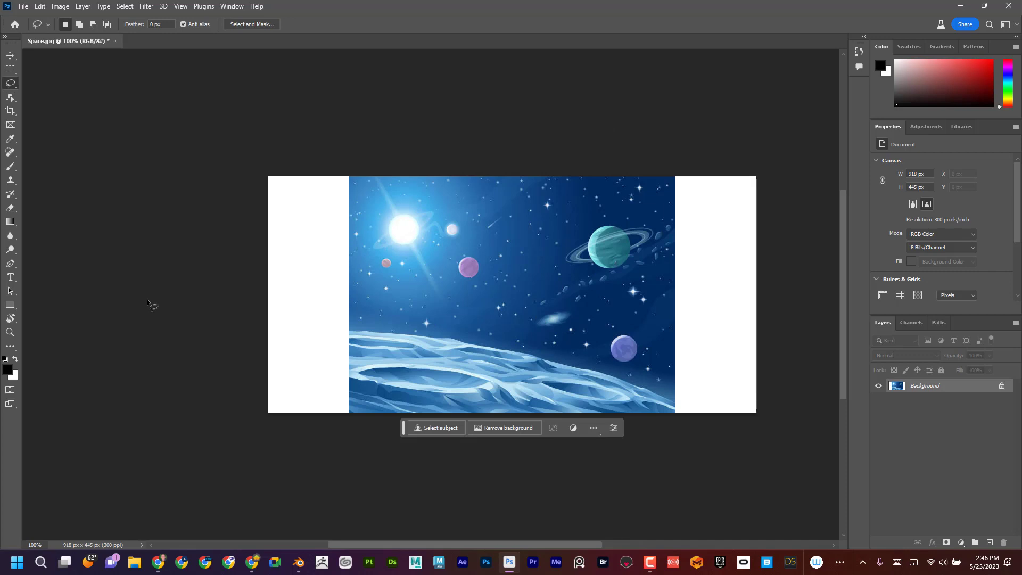
{"action": "mouse_move", "coordinate": [160, 138]}
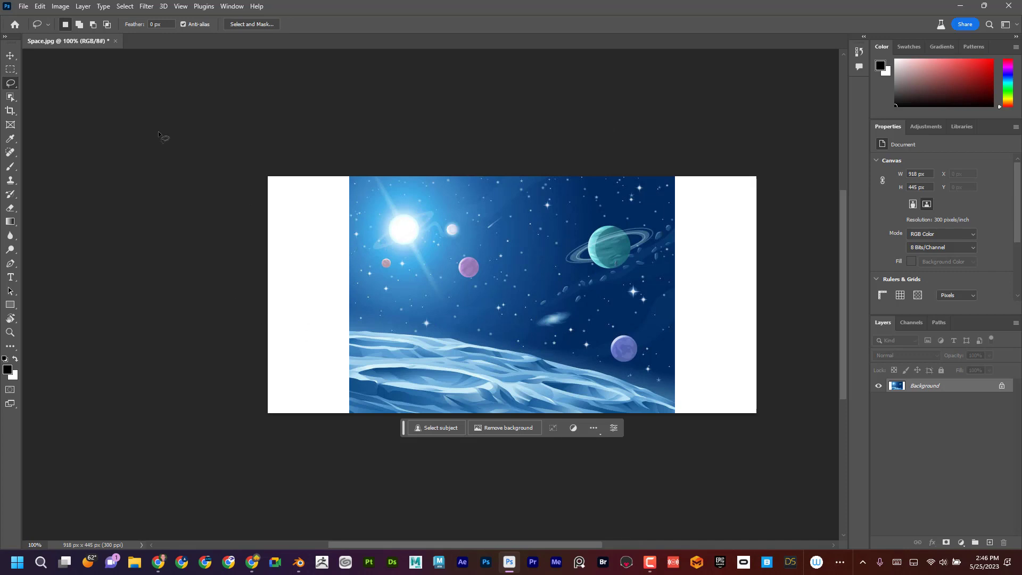
{"action": "mouse_move", "coordinate": [404, 429]}
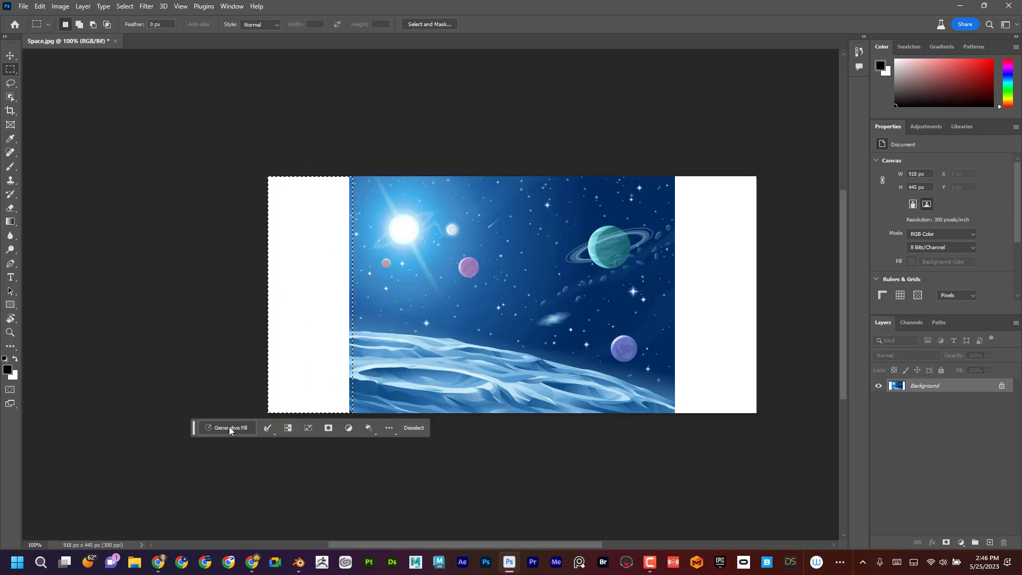
- Generatively fill the left margin with space scenery and browse its variations
{"action": "left_click", "coordinate": [231, 428]}
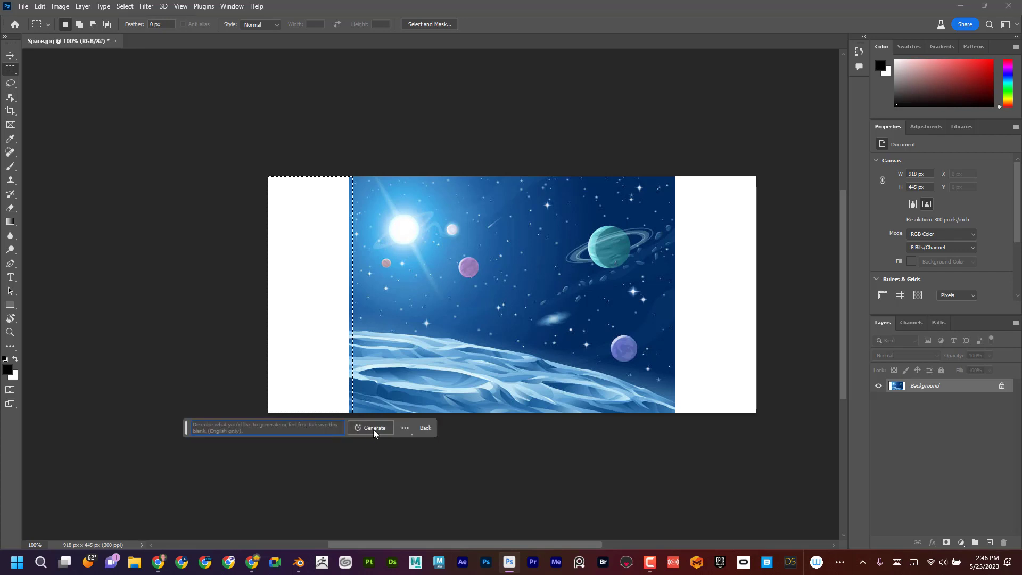
{"action": "left_click", "coordinate": [374, 428]}
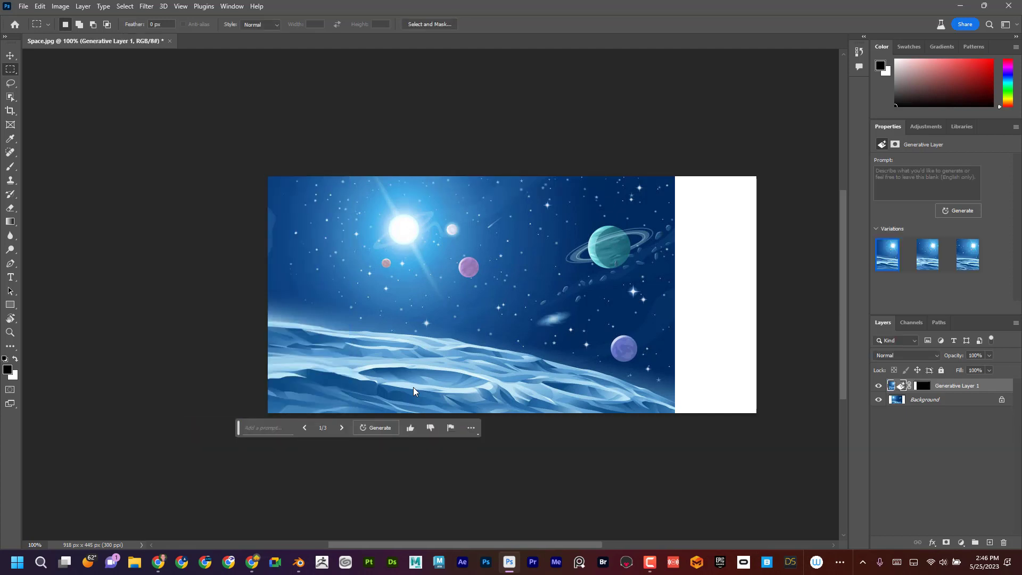
{"action": "mouse_move", "coordinate": [435, 344]}
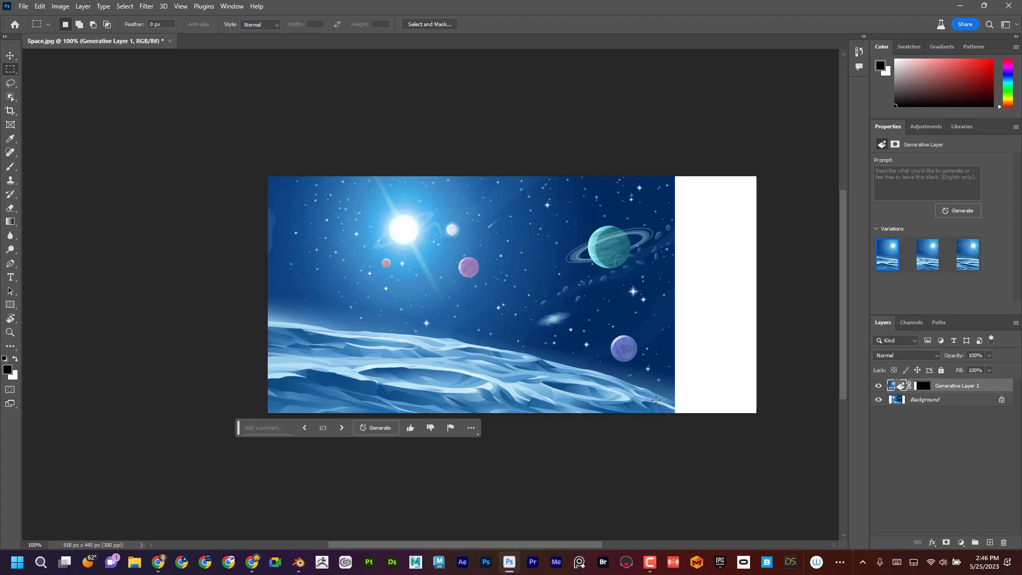
{"action": "mouse_move", "coordinate": [828, 231]}
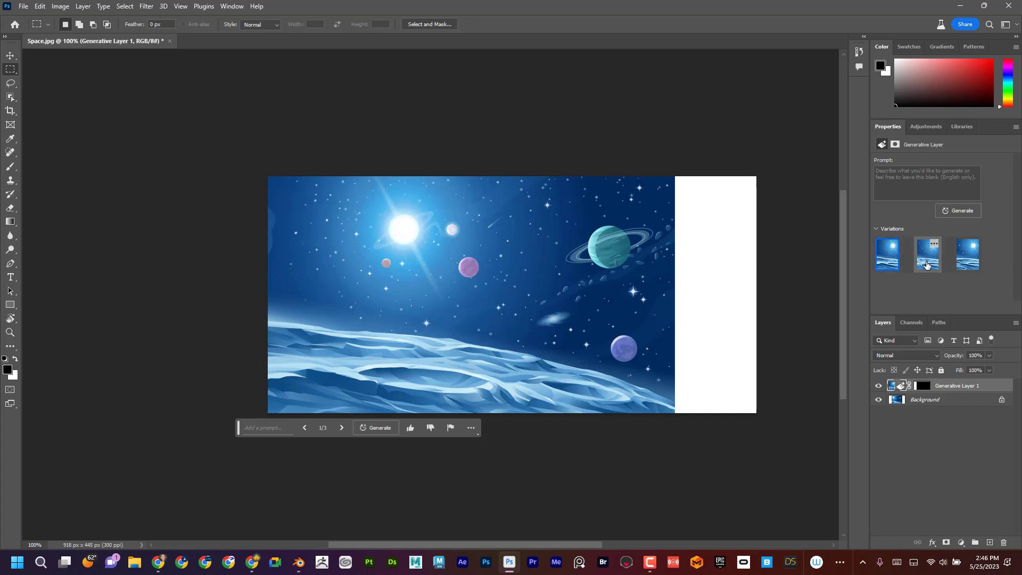
{"action": "left_click", "coordinate": [967, 254]}
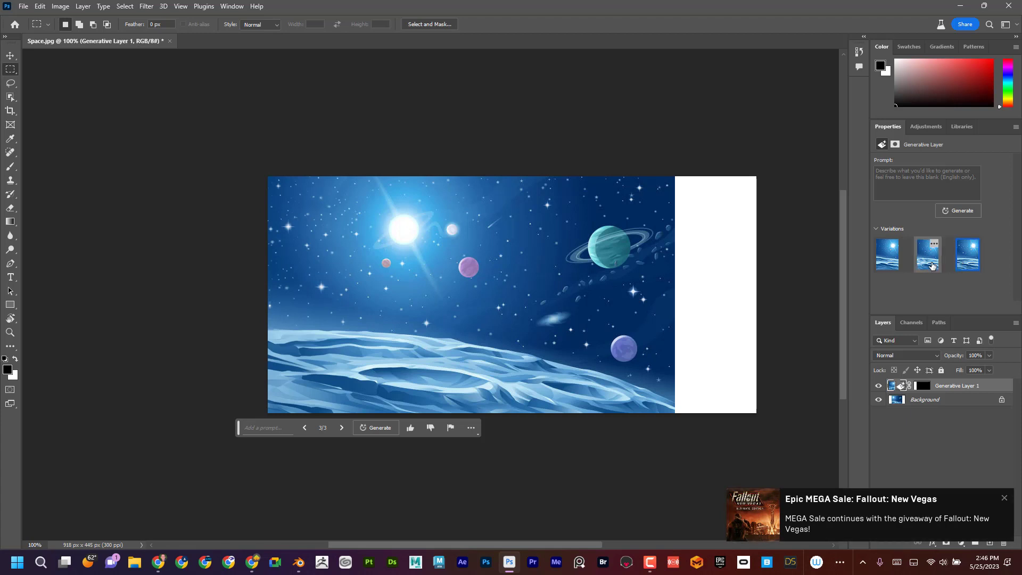
{"action": "left_click", "coordinate": [887, 255]}
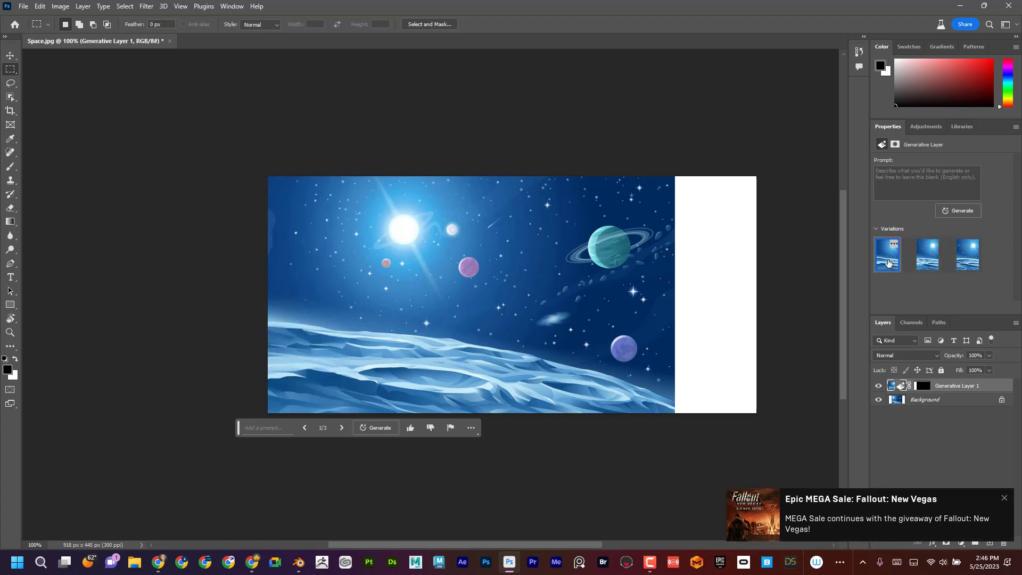
{"action": "left_click", "coordinate": [968, 254]}
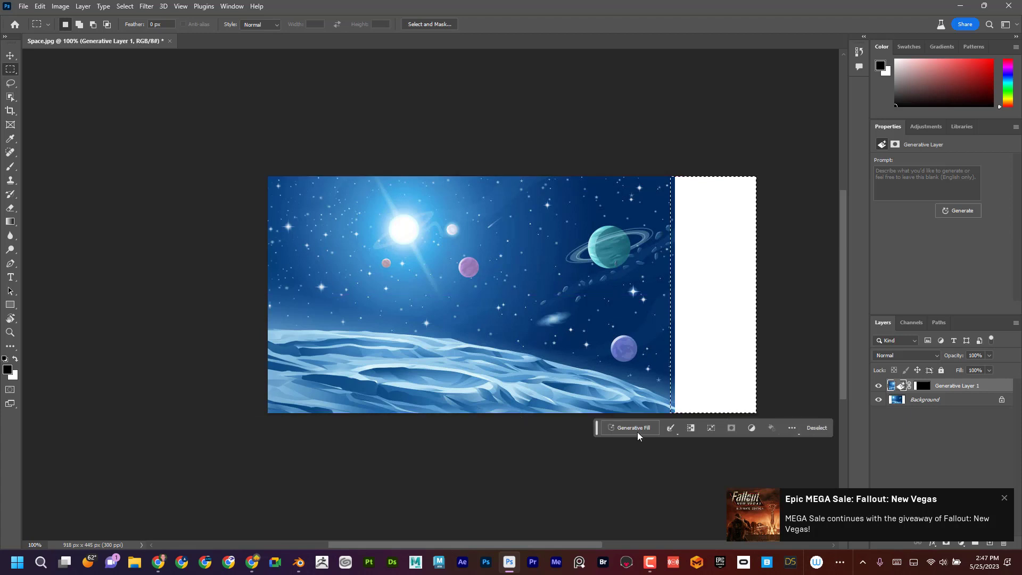
- Generatively fill the right white strip with no prompt and view the next variation
{"action": "left_click", "coordinate": [629, 428]}
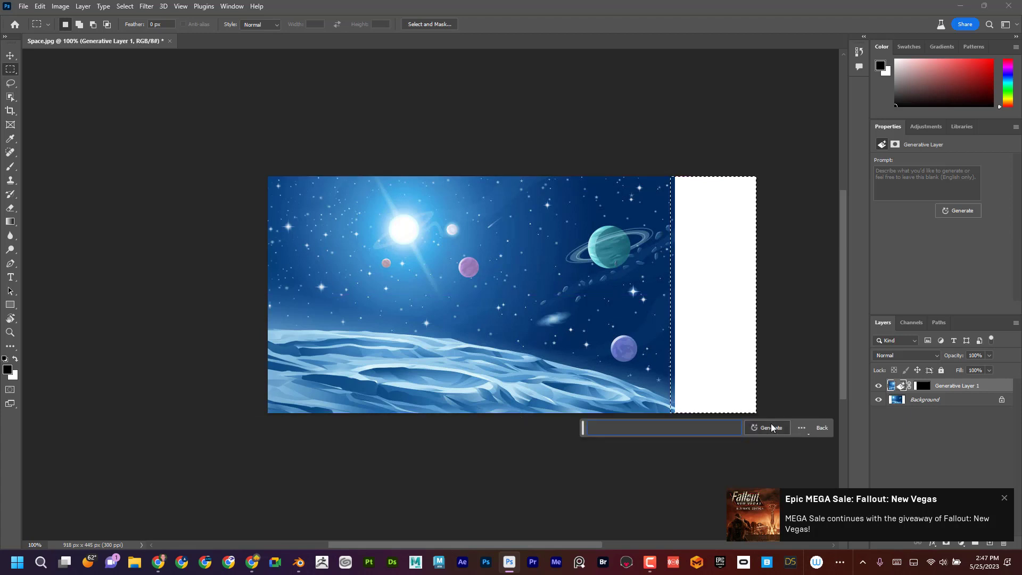
{"action": "left_click", "coordinate": [768, 428]}
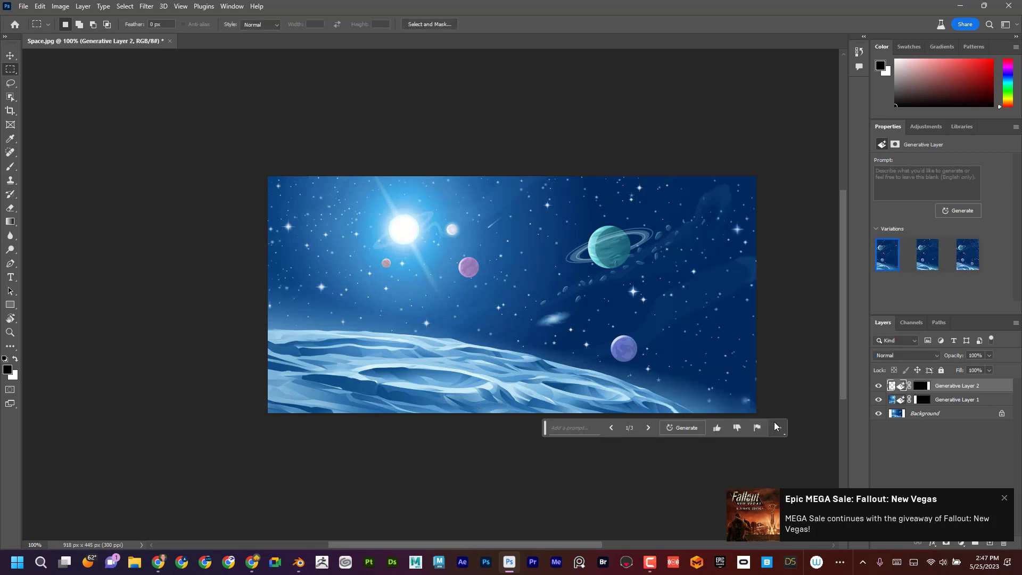
{"action": "left_click", "coordinate": [928, 254]}
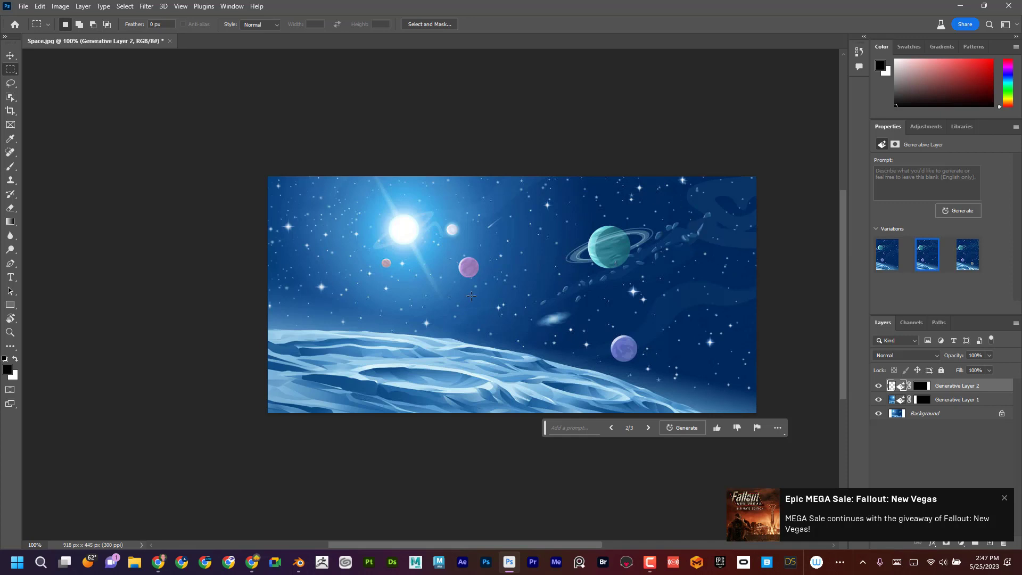
{"action": "mouse_move", "coordinate": [10, 83]}
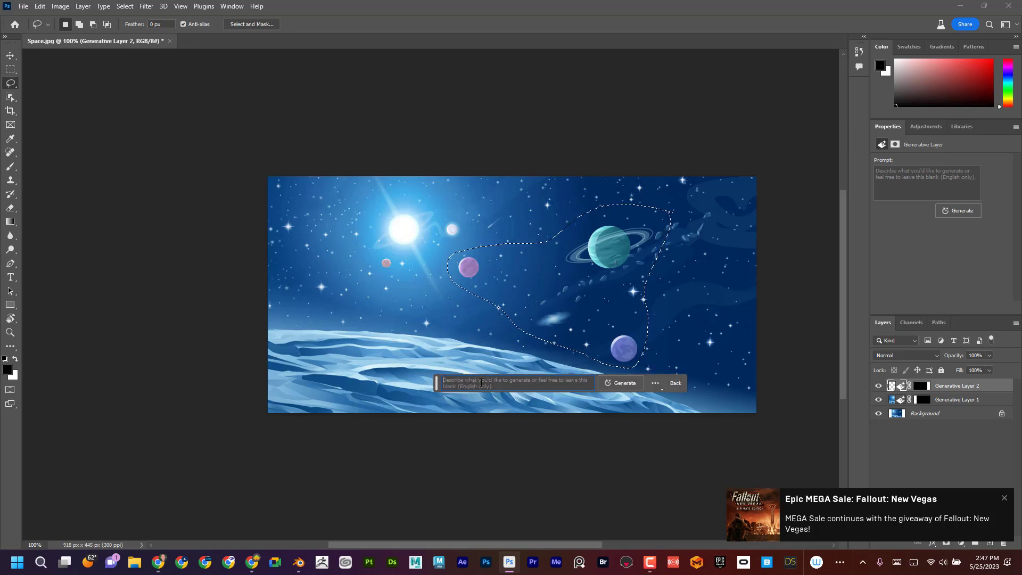
- Generatively fill the lassoed planets with 'remove planets' to erase them
{"action": "type", "text": "remove planets"}
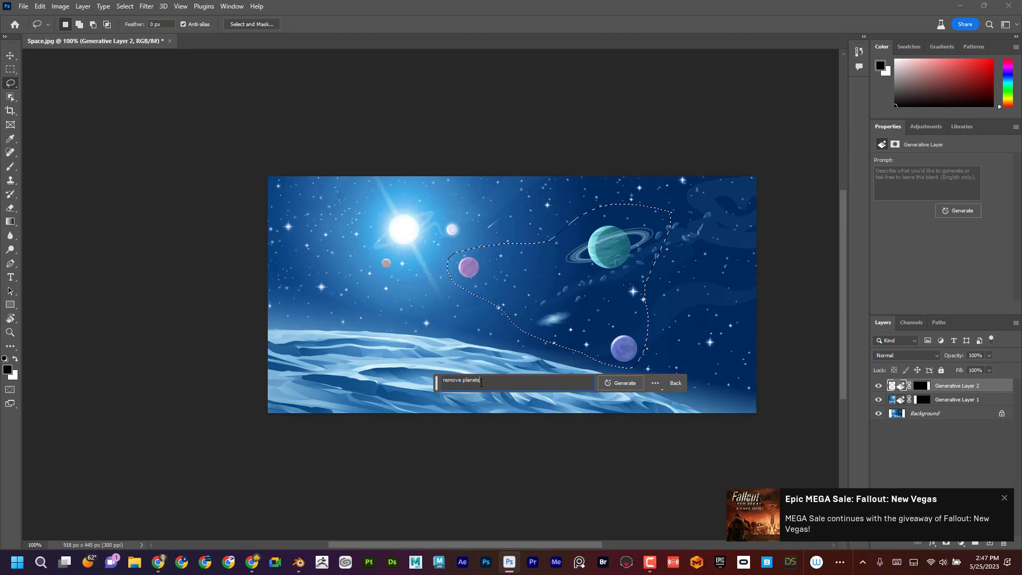
{"action": "left_click", "coordinate": [620, 382]}
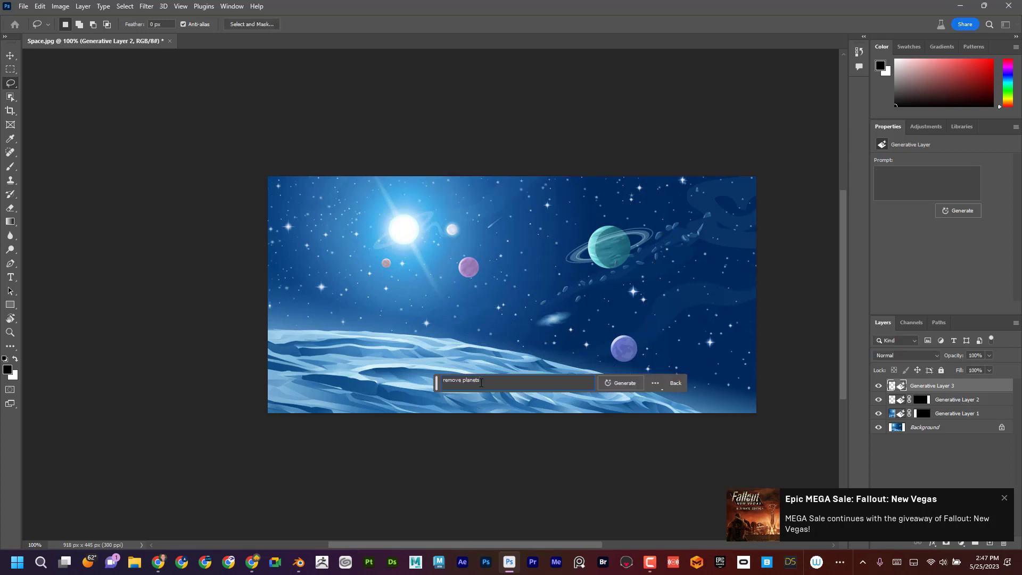
{"action": "left_click", "coordinate": [622, 383]}
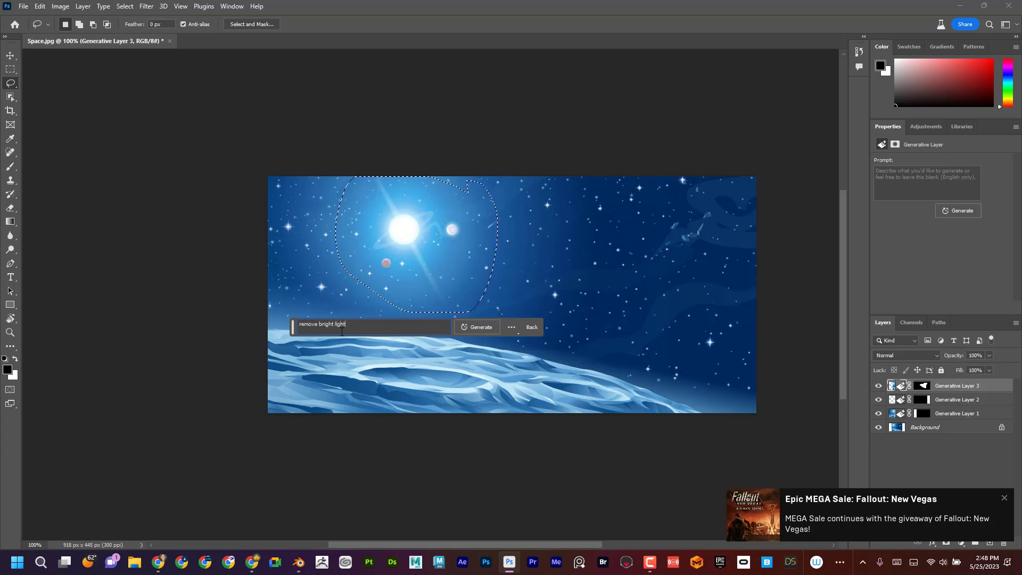
- Remove the bright sun with 'remove bright light', then regenerate the sky unprompted
{"action": "left_click", "coordinate": [480, 327]}
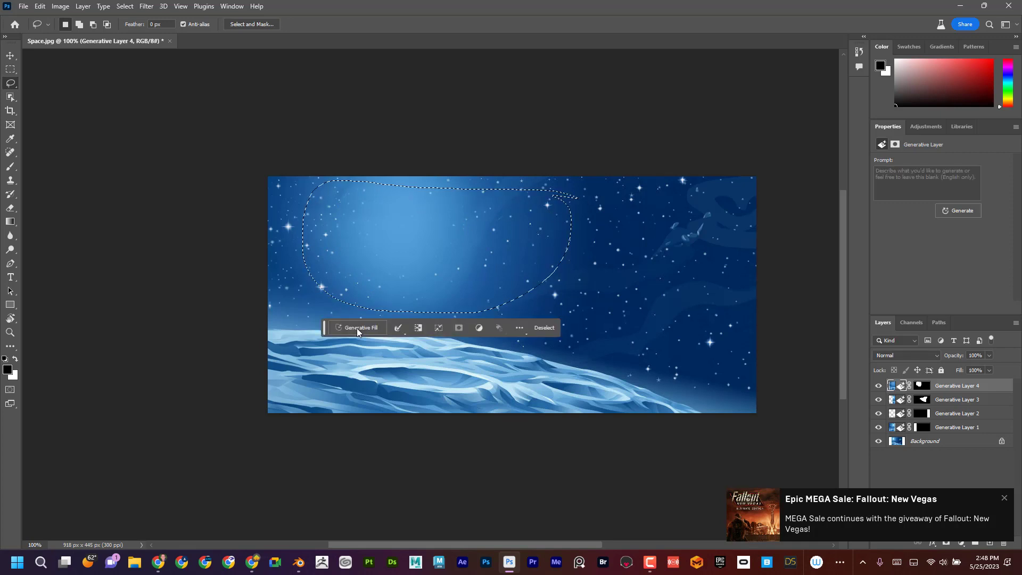
{"action": "left_click", "coordinate": [358, 327]}
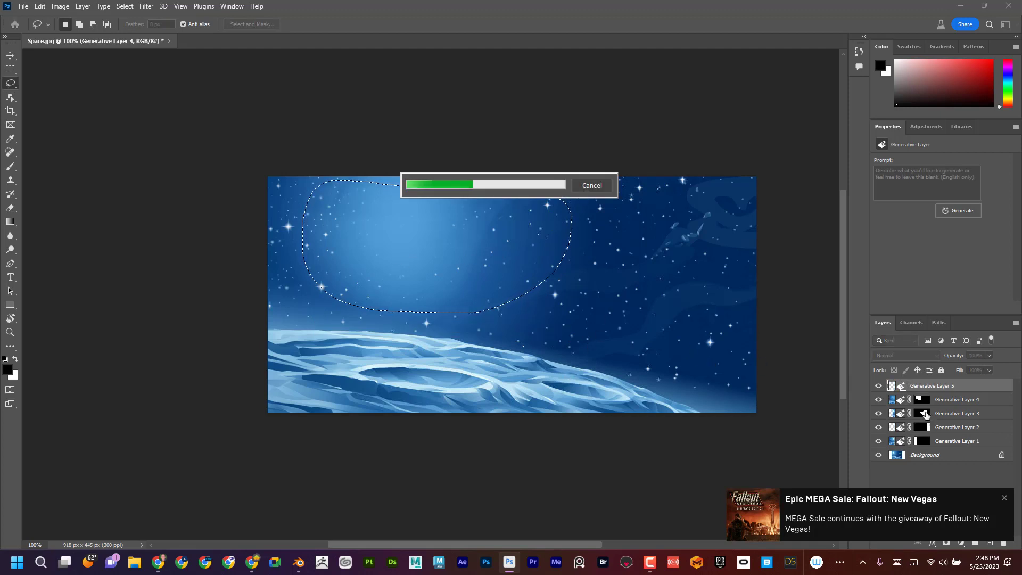
{"action": "mouse_move", "coordinate": [83, 118]}
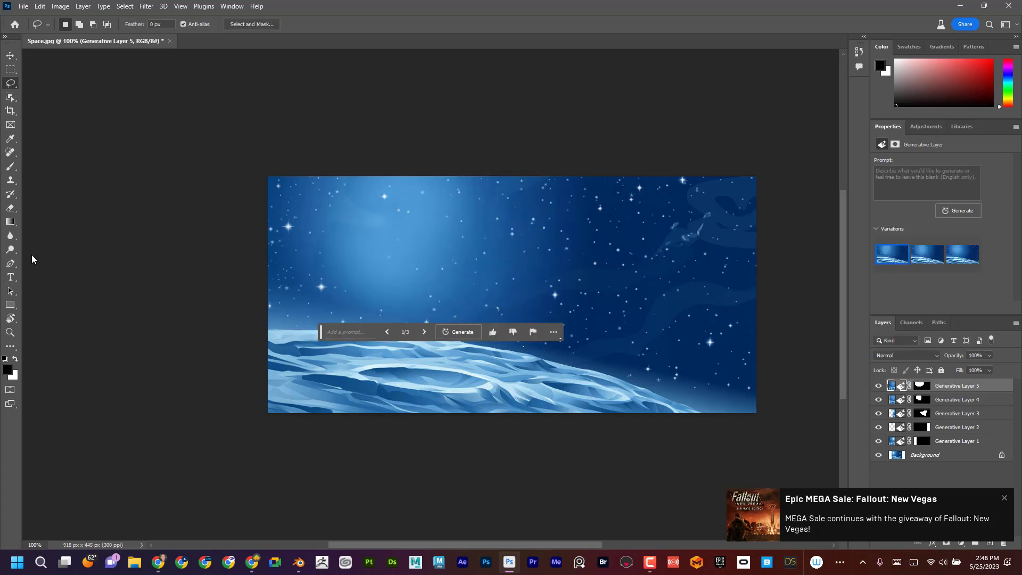
{"action": "mouse_move", "coordinate": [470, 298]}
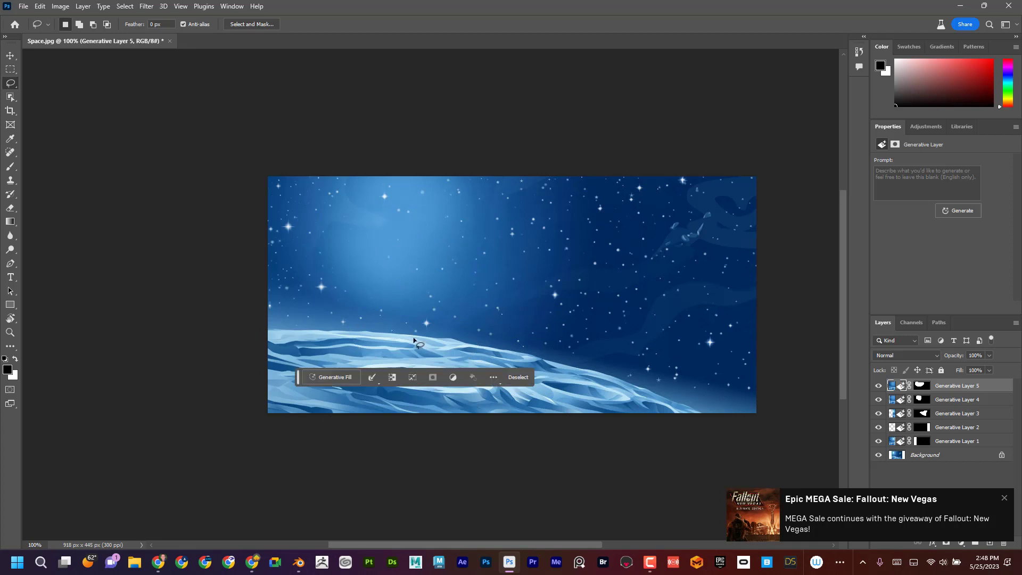
- Generate an 'alien' in the lassoed area of the icy ground
{"action": "left_click", "coordinate": [335, 377]}
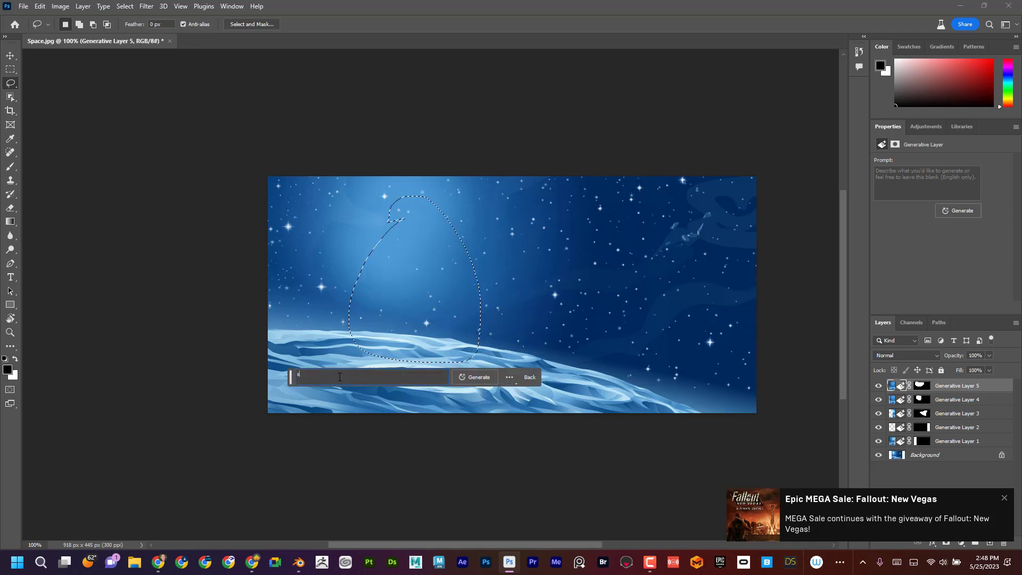
{"action": "type", "text": "alien"}
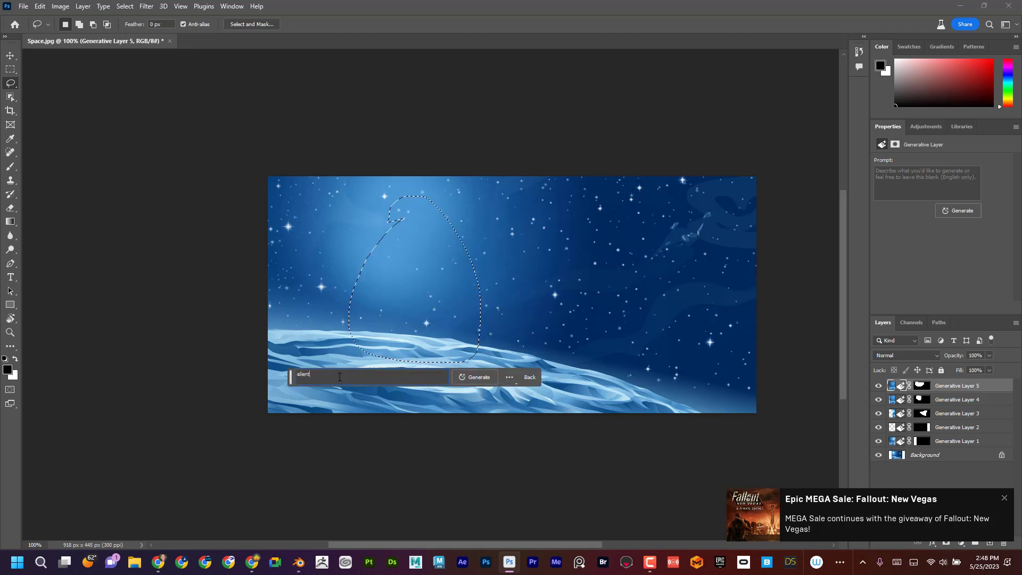
{"action": "left_click", "coordinate": [478, 377]}
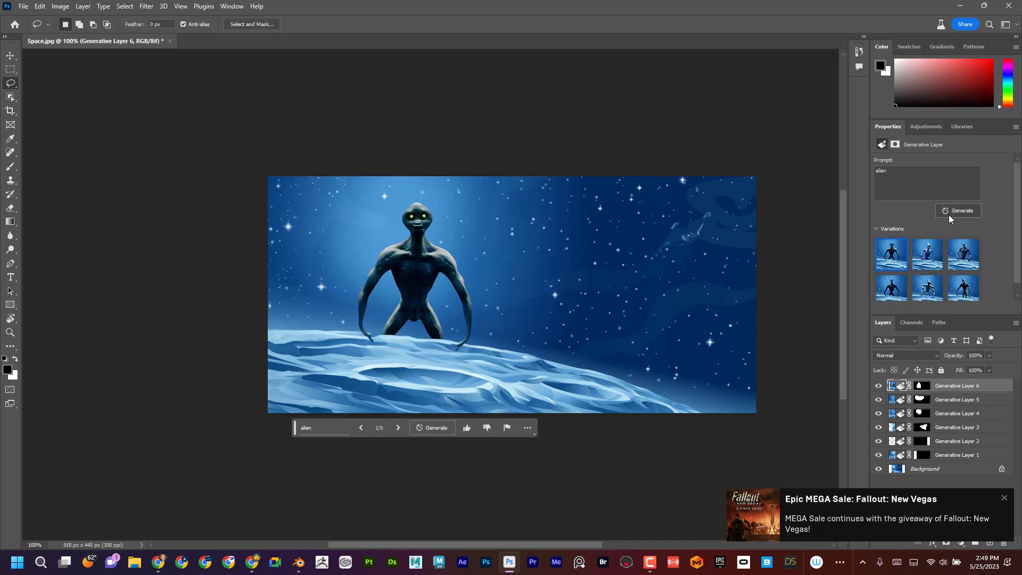
- Generate more alien variations and browse back to the first one
{"action": "left_click", "coordinate": [963, 254]}
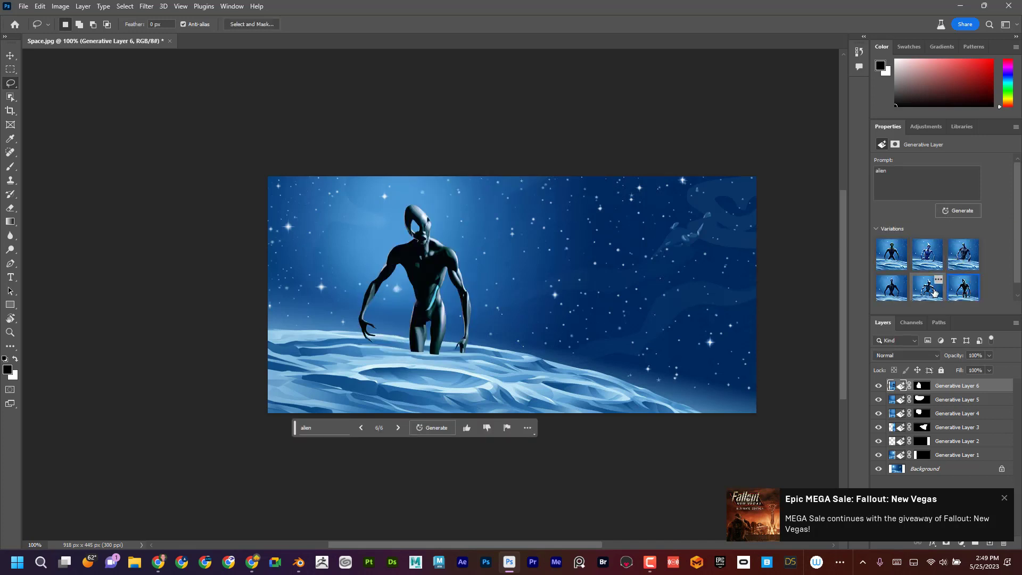
{"action": "left_click", "coordinate": [891, 254]}
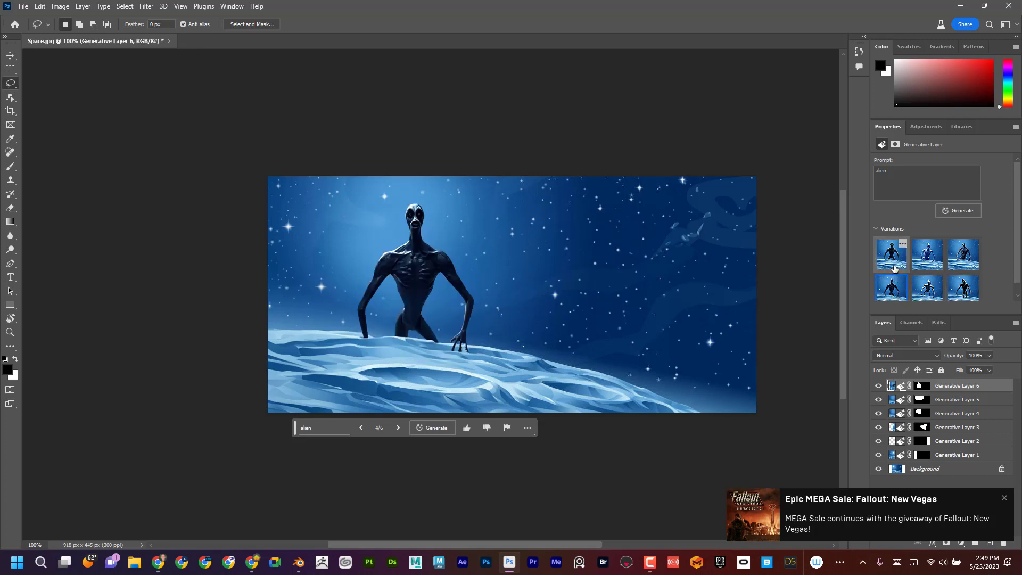
{"action": "left_click", "coordinate": [890, 254]}
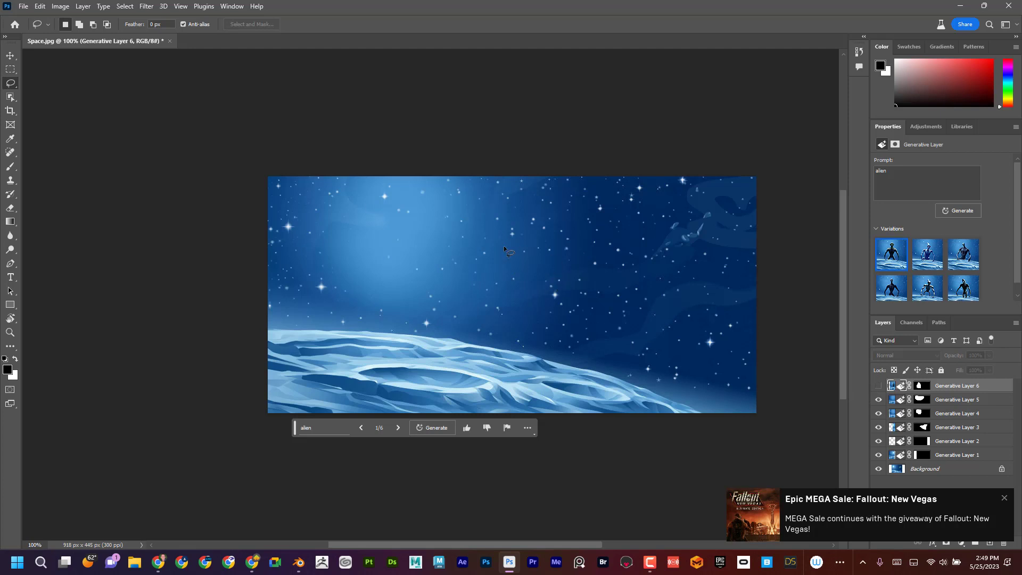
{"action": "mouse_move", "coordinate": [657, 215]}
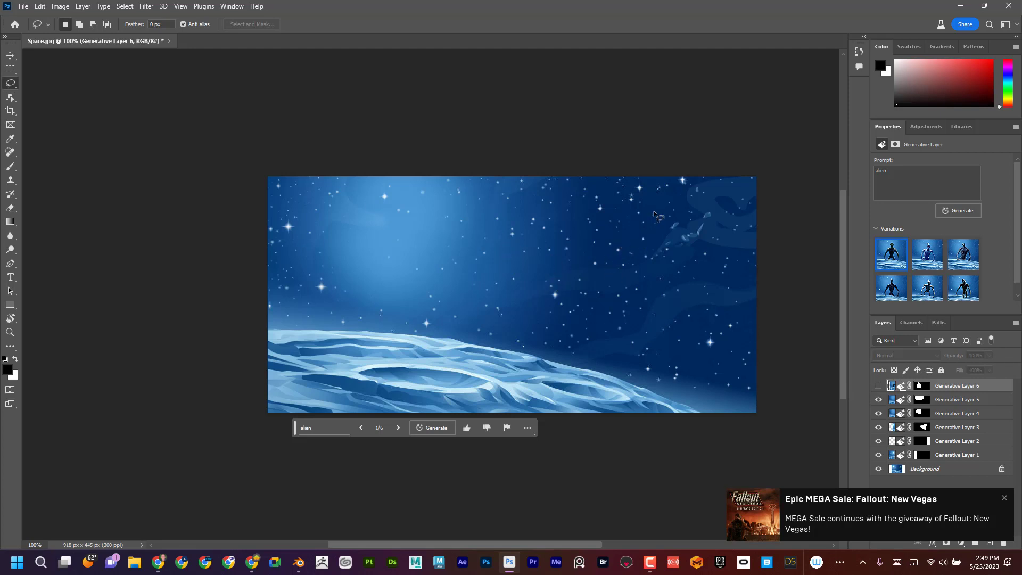
{"action": "mouse_move", "coordinate": [645, 215]}
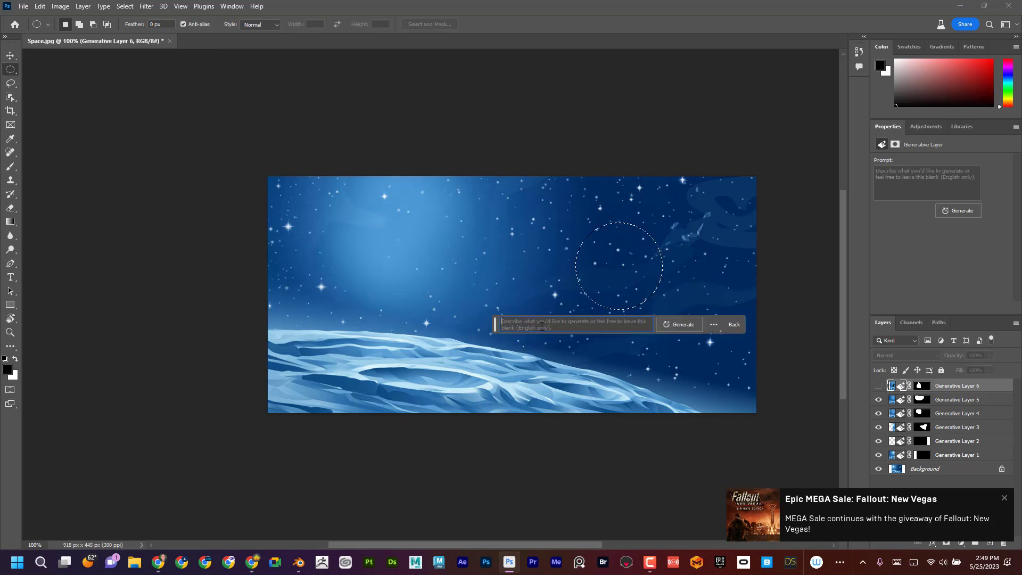
- Generate 'create a rocky moon' inside the circular sky selection
{"action": "type", "text": "create"}
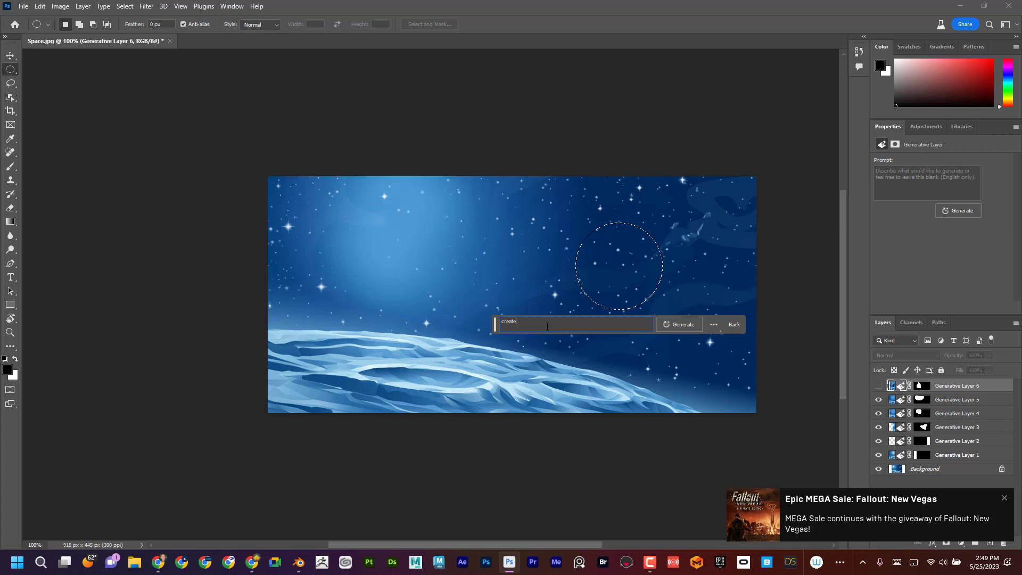
{"action": "type", "text": "a rocky moon"}
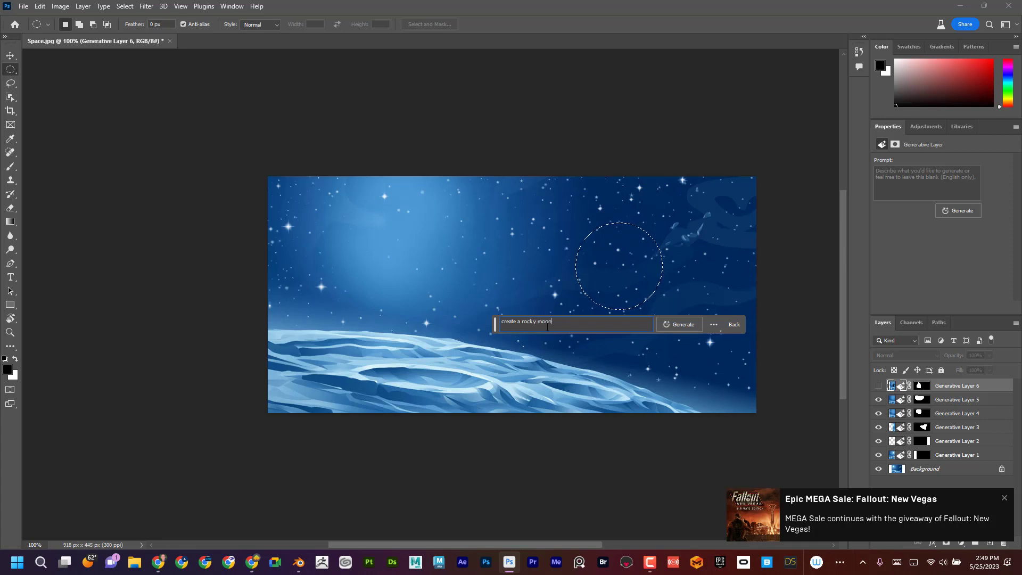
{"action": "left_click", "coordinate": [681, 323]}
{"action": "type", "text": "make moon glow"}
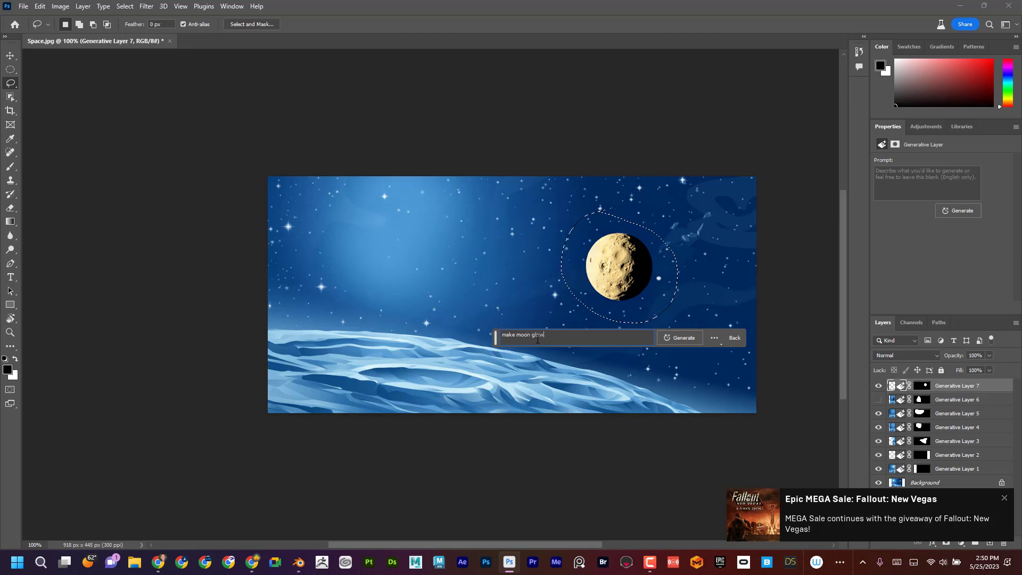
- Generate 'make moon glowing' and apply the third variation
{"action": "left_click", "coordinate": [679, 337]}
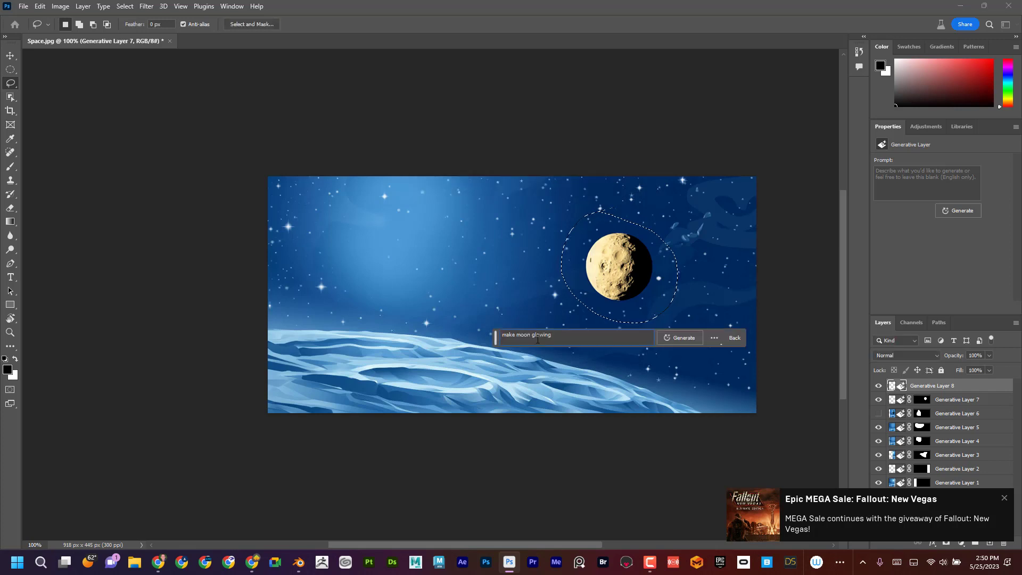
{"action": "left_click", "coordinate": [679, 337]}
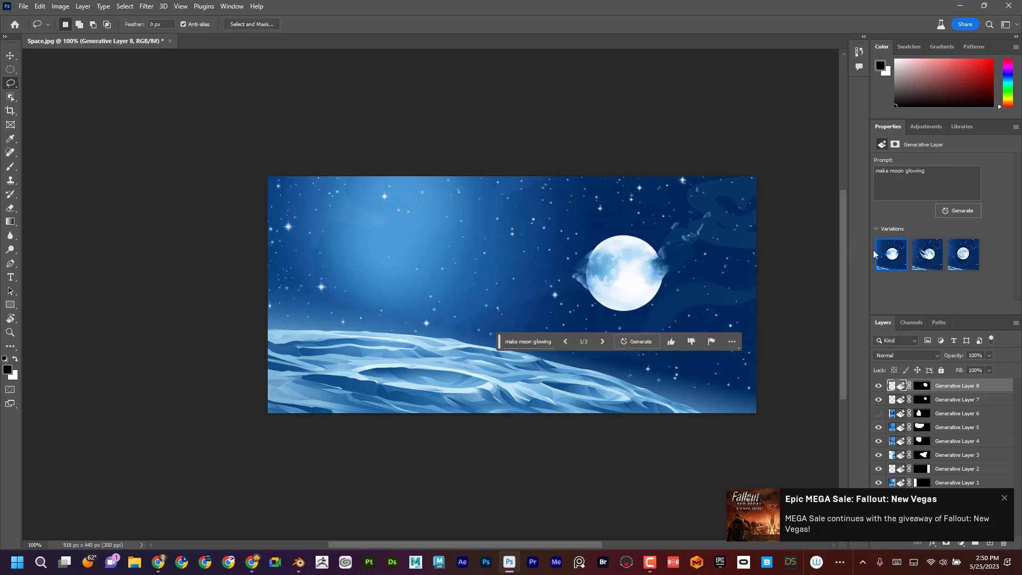
{"action": "left_click", "coordinate": [963, 254]}
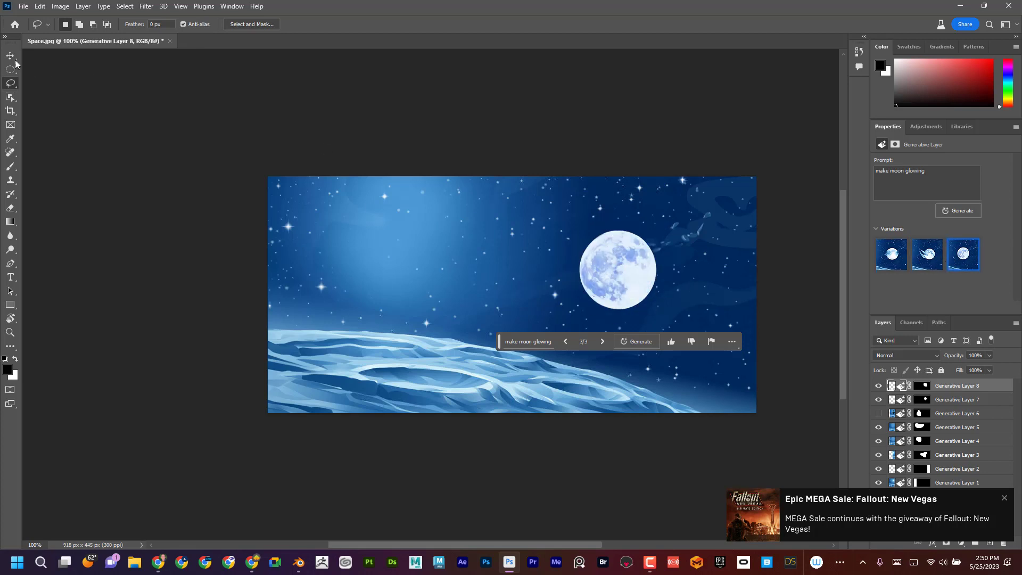
{"action": "left_click", "coordinate": [9, 57]}
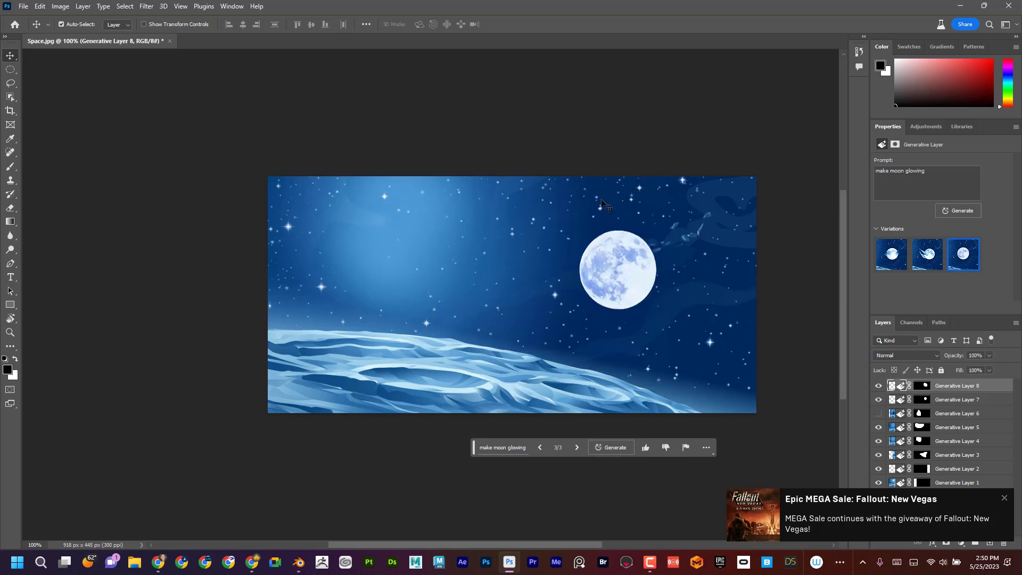
{"action": "mouse_move", "coordinate": [839, 294]}
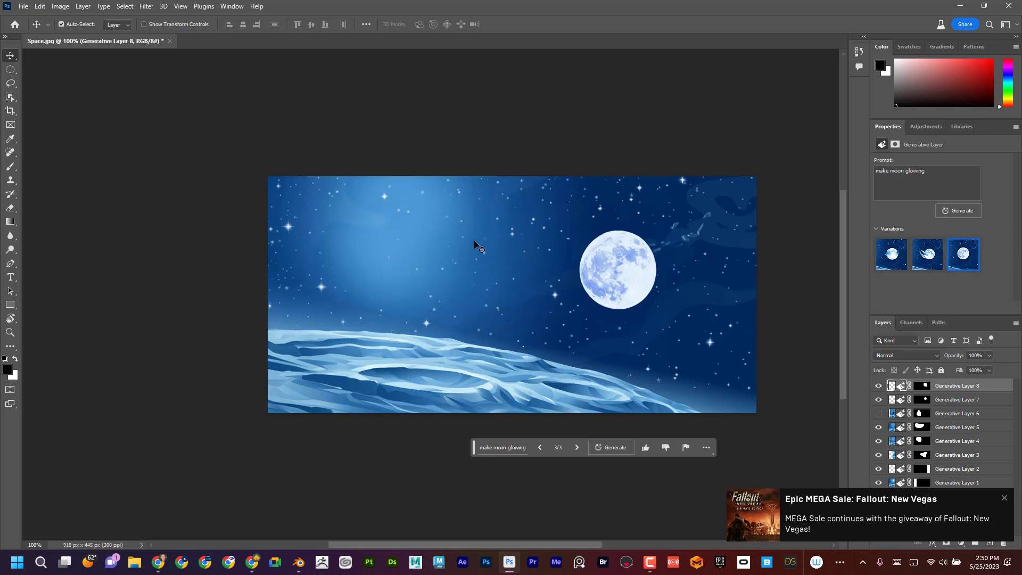
- Create a new blank 1920 by 1080 document
{"action": "left_click", "coordinate": [23, 7]}
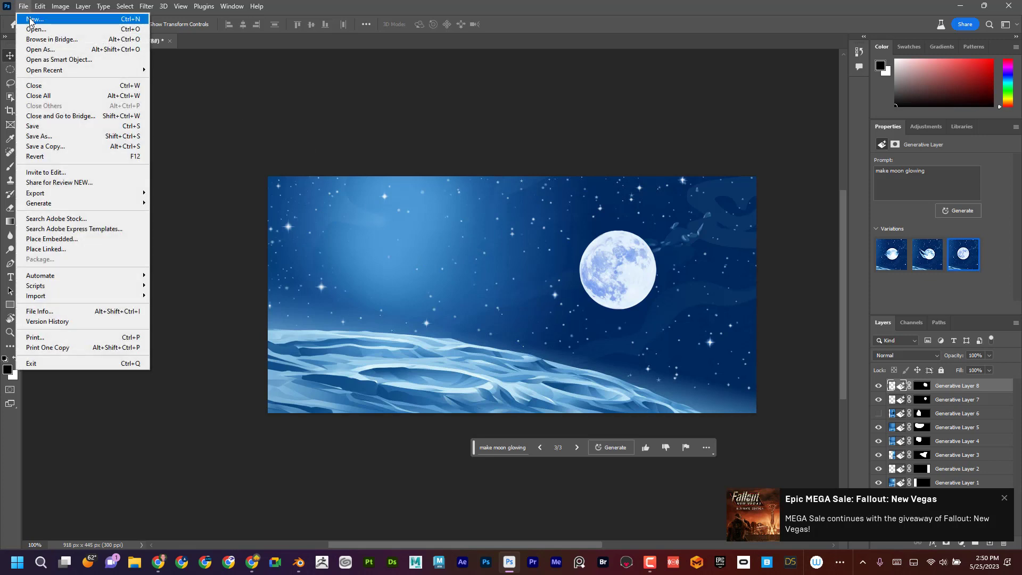
{"action": "left_click", "coordinate": [34, 18]}
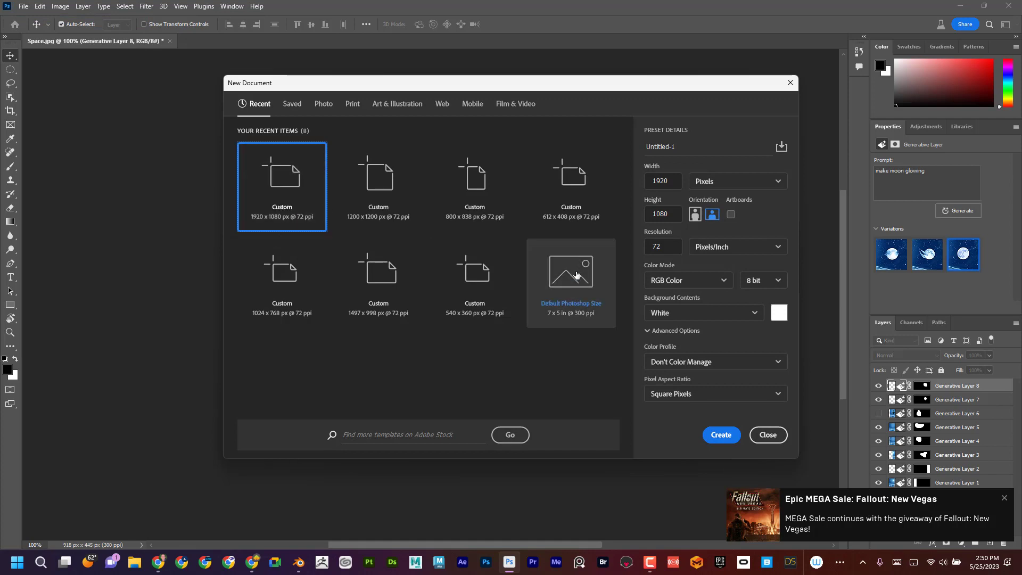
{"action": "left_click", "coordinate": [721, 434]}
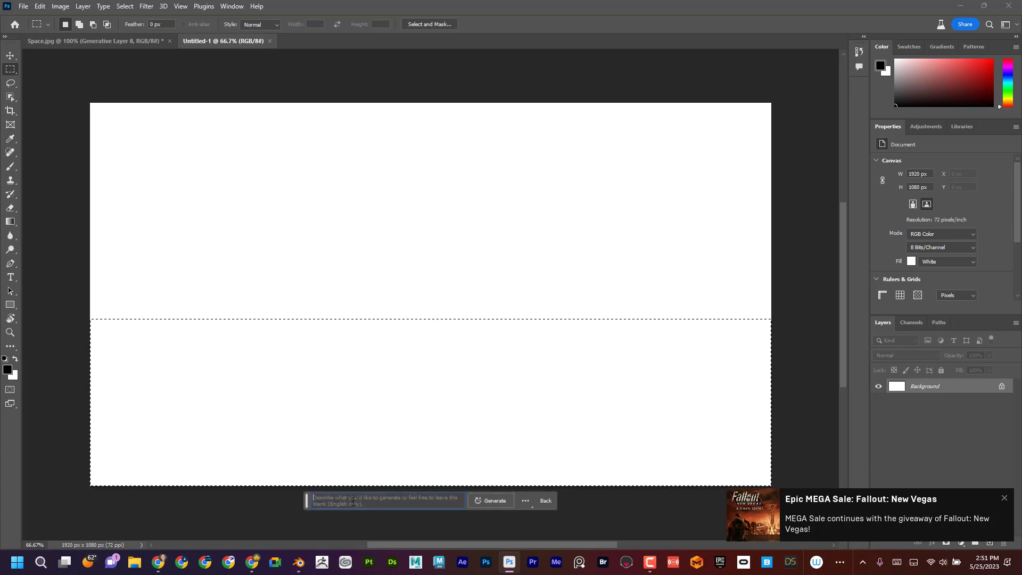
- Fill the lower selection with 'grassy field going off into the distance', keeping the first variation
{"action": "left_click", "coordinate": [386, 501]}
{"action": "type", "text": "grassy field"}
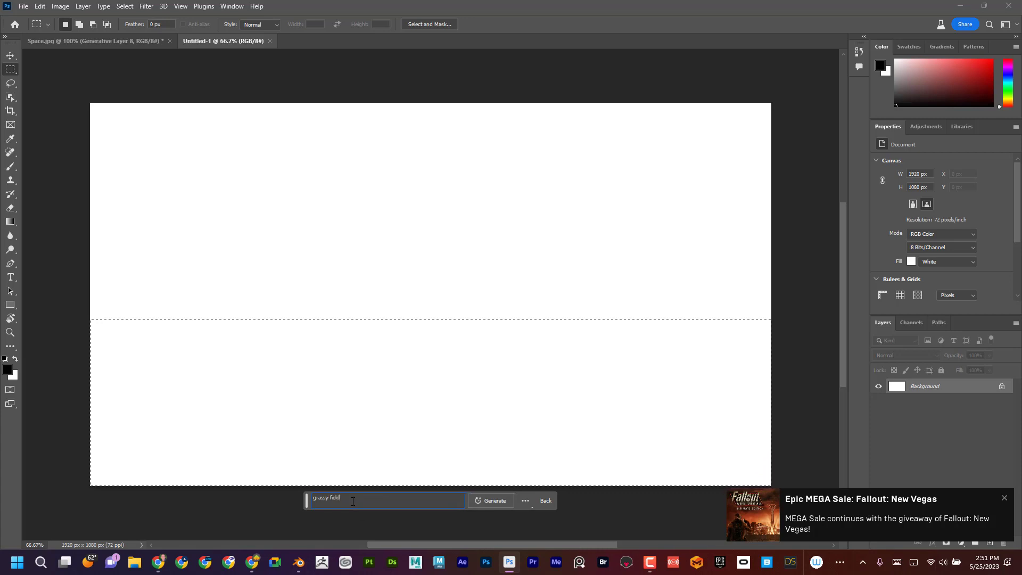
{"action": "type", "text": "going"}
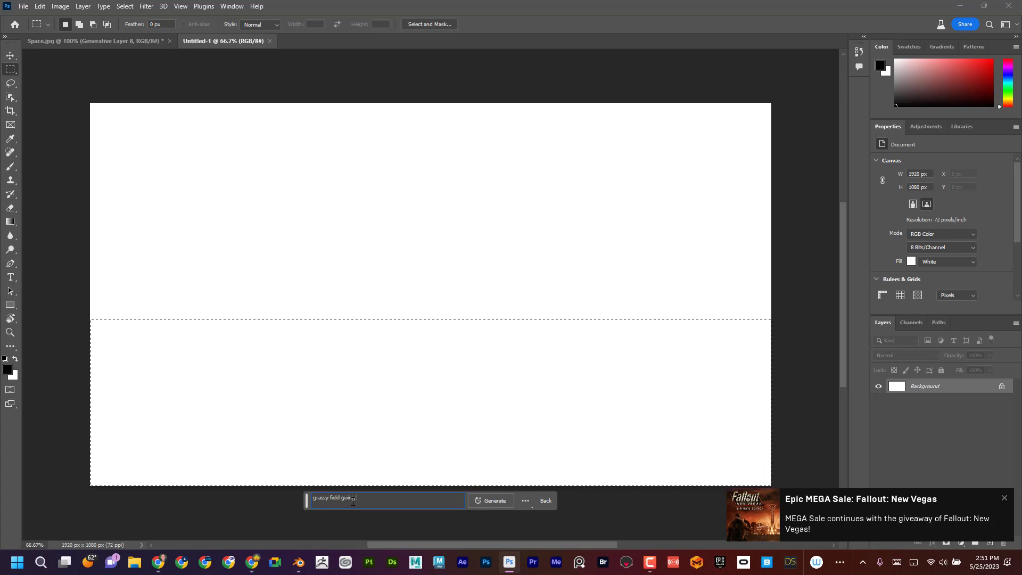
{"action": "type", "text": "off into the distance"}
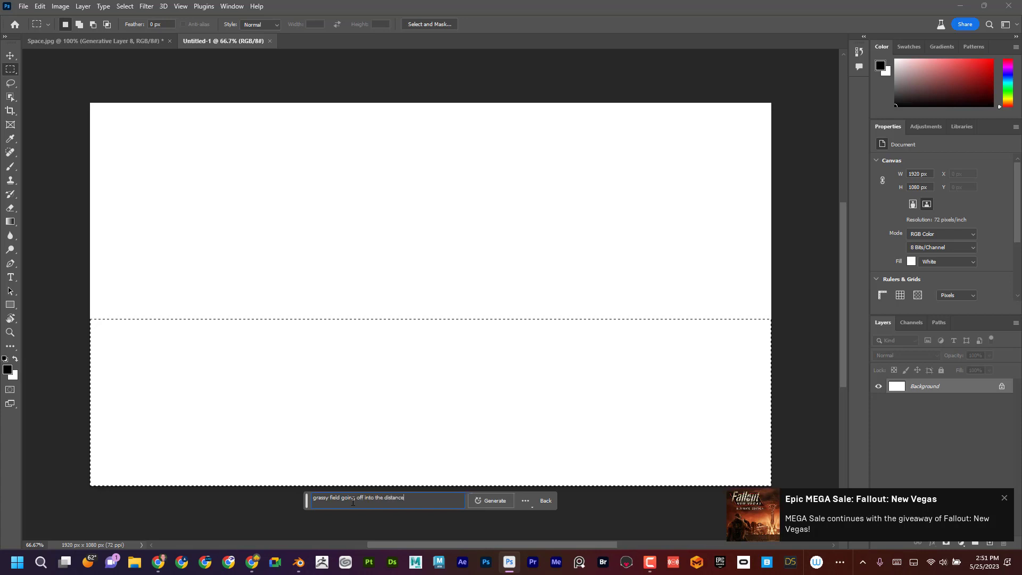
{"action": "left_click", "coordinate": [489, 500]}
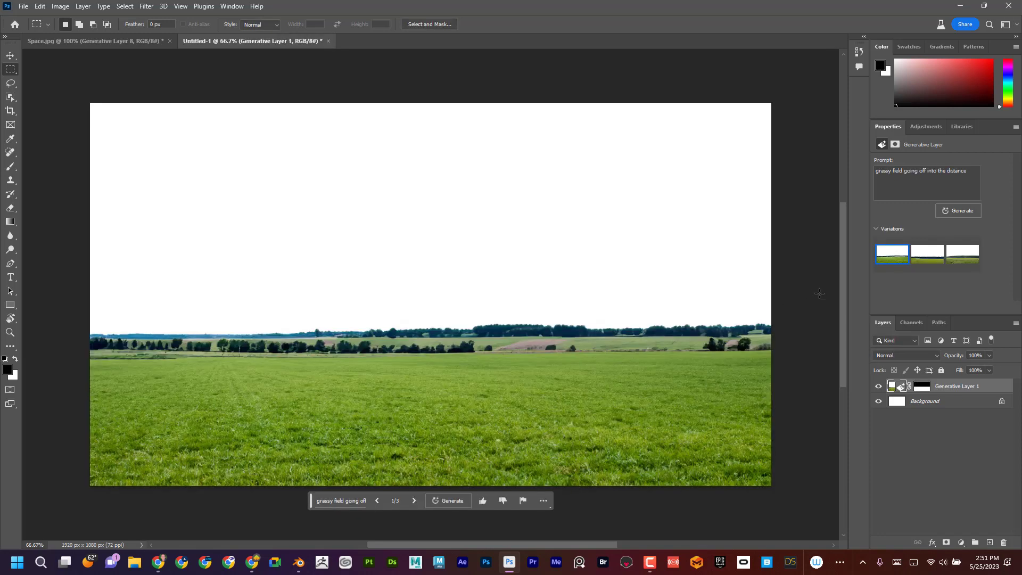
{"action": "left_click", "coordinate": [927, 254]}
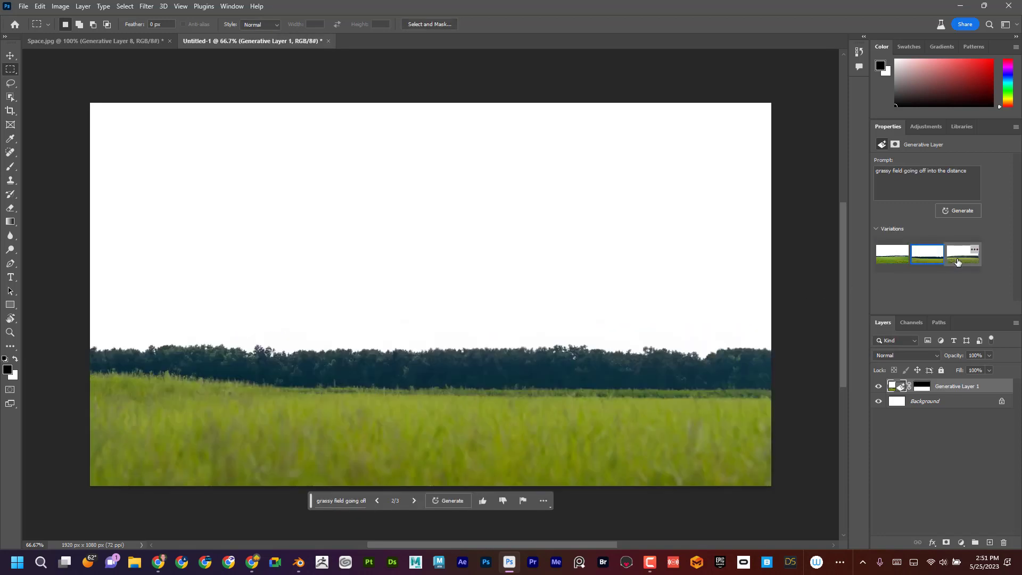
{"action": "left_click", "coordinate": [892, 253]}
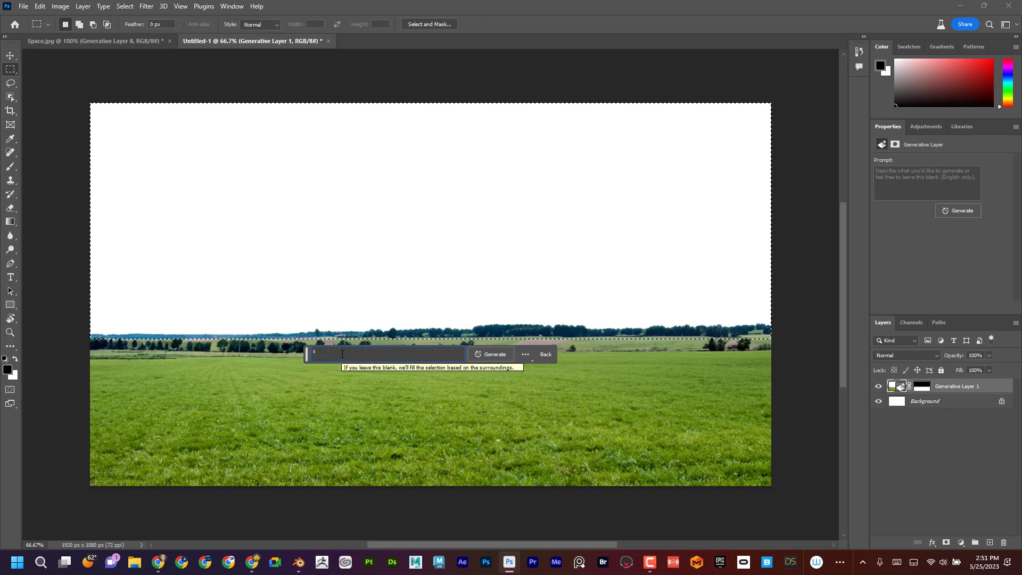
- Generate 'stormy clouds' in the sky, then marquee an area on the right horizon
{"action": "type", "text": "stormy c"}
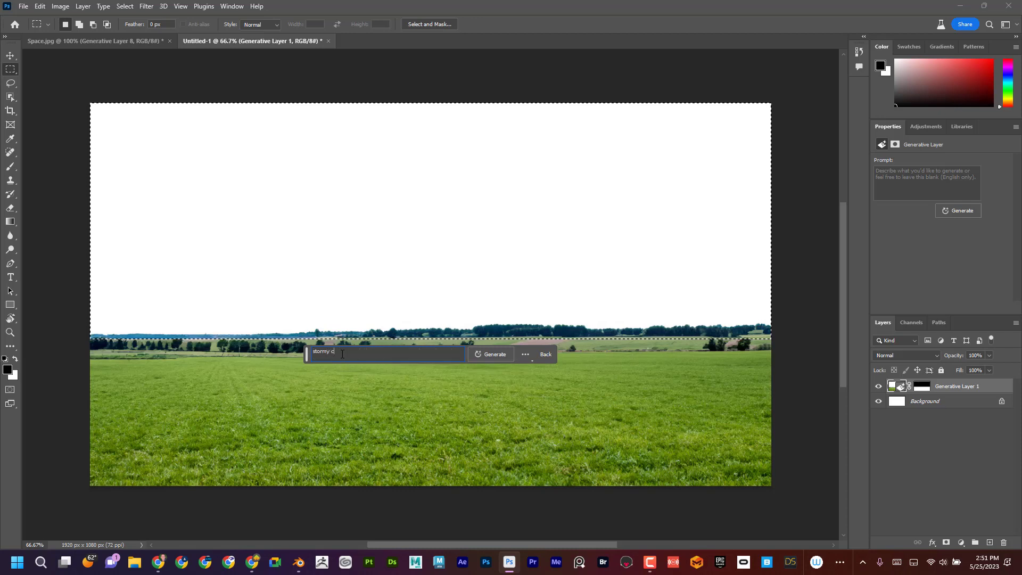
{"action": "type", "text": "louds"}
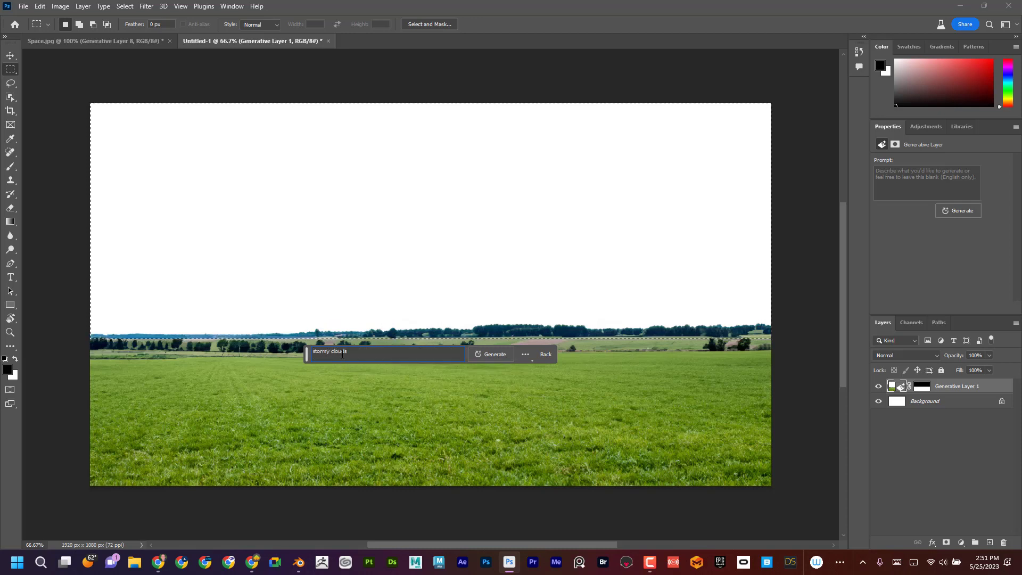
{"action": "left_click", "coordinate": [493, 354]}
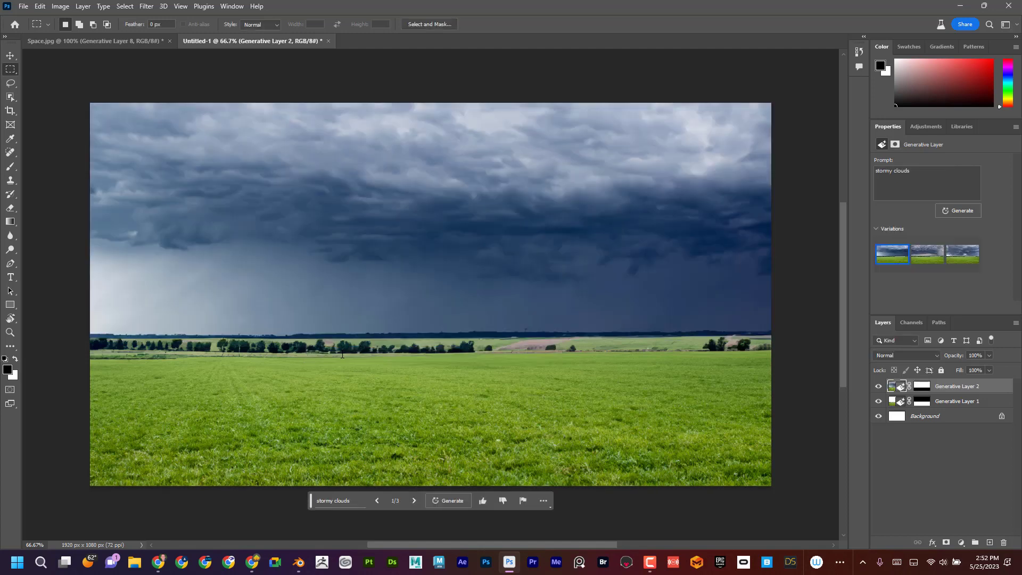
{"action": "mouse_move", "coordinate": [349, 300]}
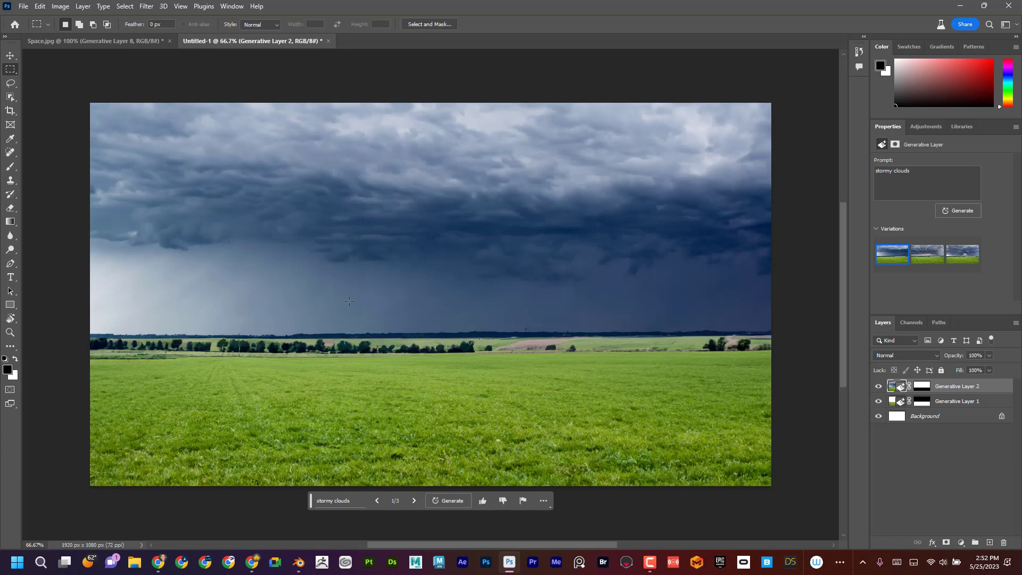
{"action": "left_click_drag", "start_coordinate": [510, 272], "coordinate": [712, 403]}
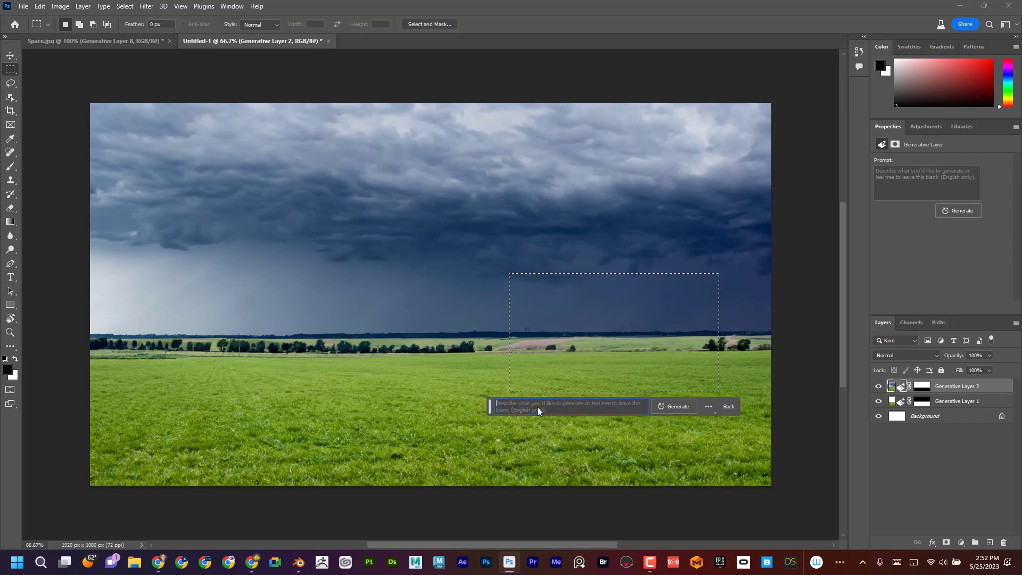
- Generate an 'old run down house' inside the right-horizon marquee
{"action": "type", "text": "old ru"}
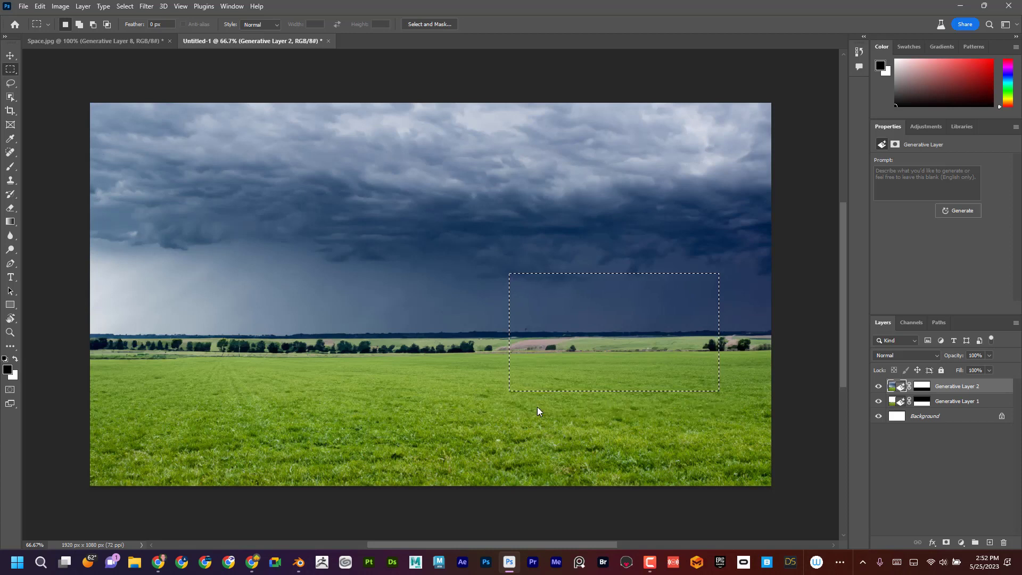
{"action": "left_click", "coordinate": [962, 209]}
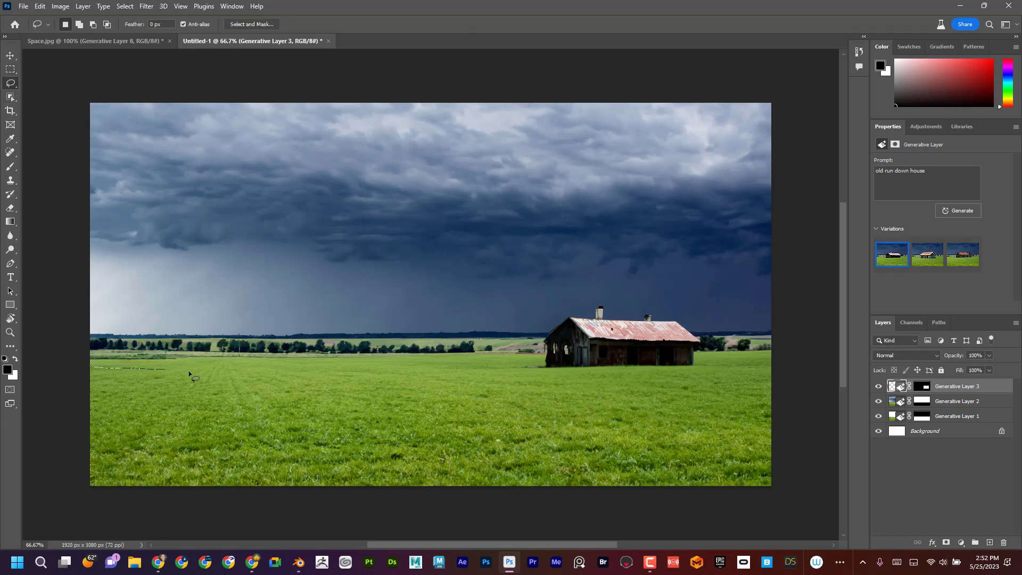
- Generate a 'lake with reflections' in the lower-left foreground and browse to the third variation
{"action": "left_click_drag", "start_coordinate": [193, 375], "coordinate": [430, 417]}
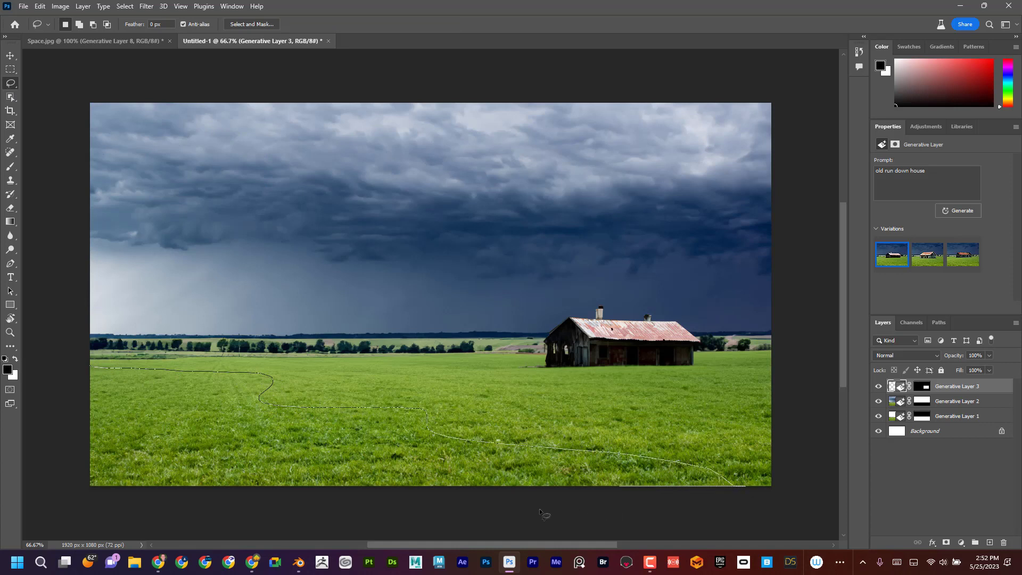
{"action": "mouse_move", "coordinate": [68, 368]}
{"action": "type", "text": "lake with"}
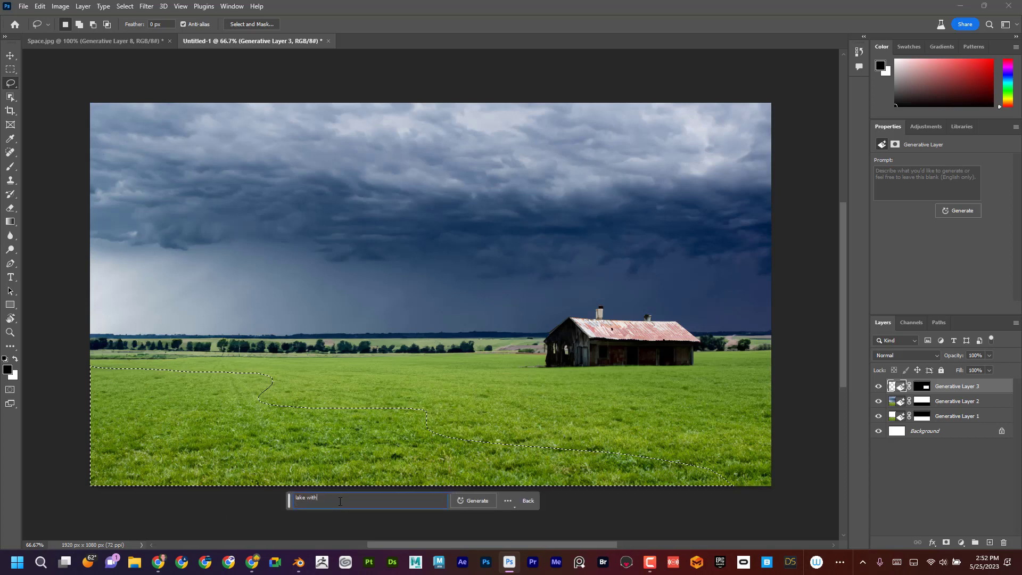
{"action": "type", "text": "refelect"}
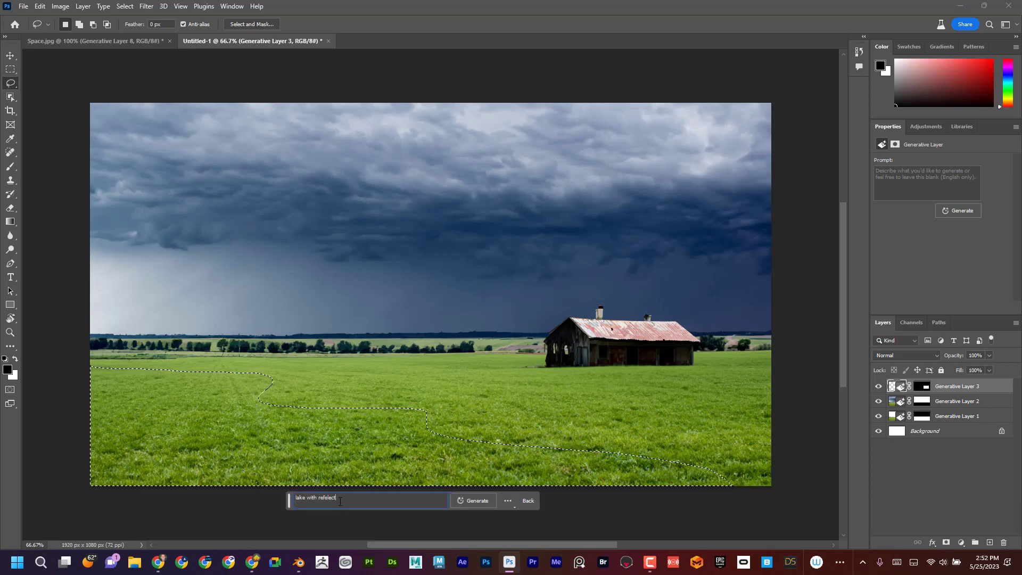
{"action": "left_click", "coordinate": [477, 500]}
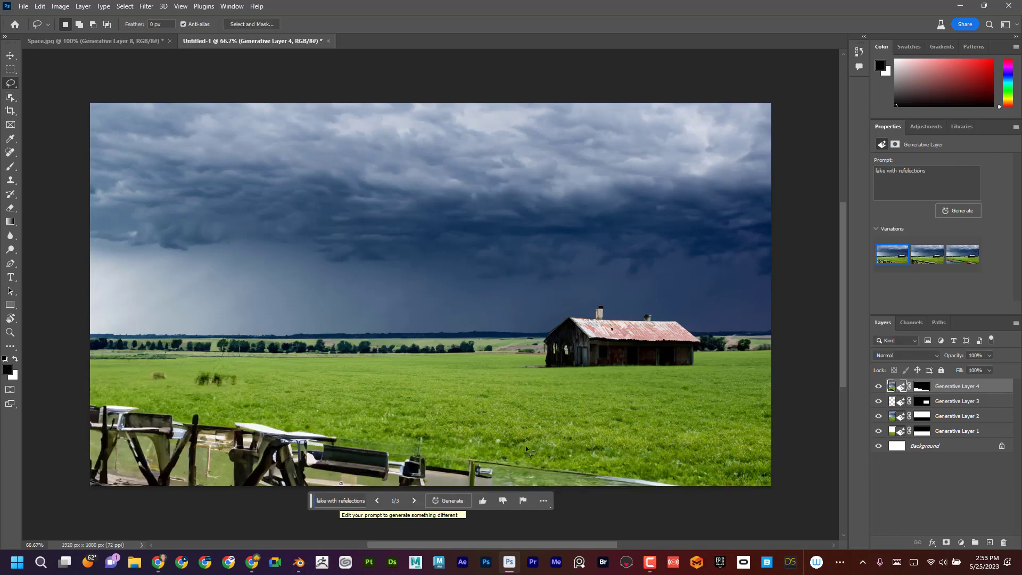
{"action": "left_click", "coordinate": [927, 254]}
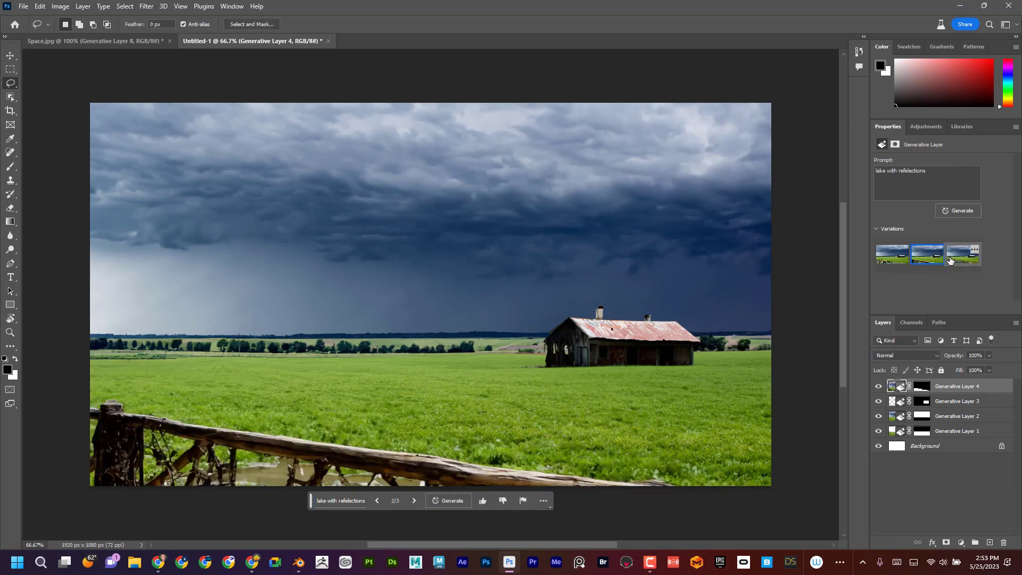
{"action": "left_click", "coordinate": [963, 255]}
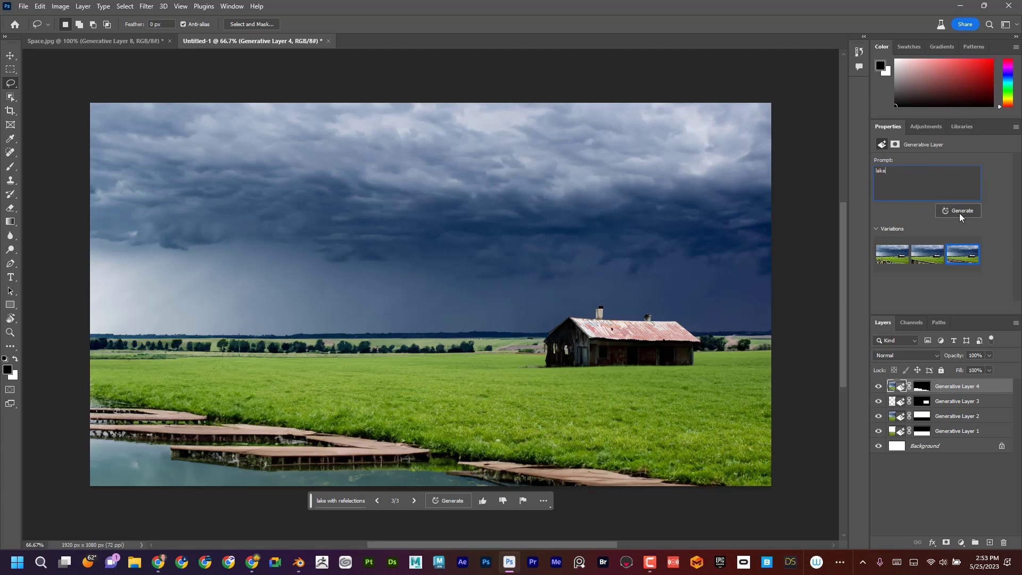
- Regenerate the foreground with the prompt 'lake' and choose the fallen-log variation
{"action": "left_click", "coordinate": [962, 210]}
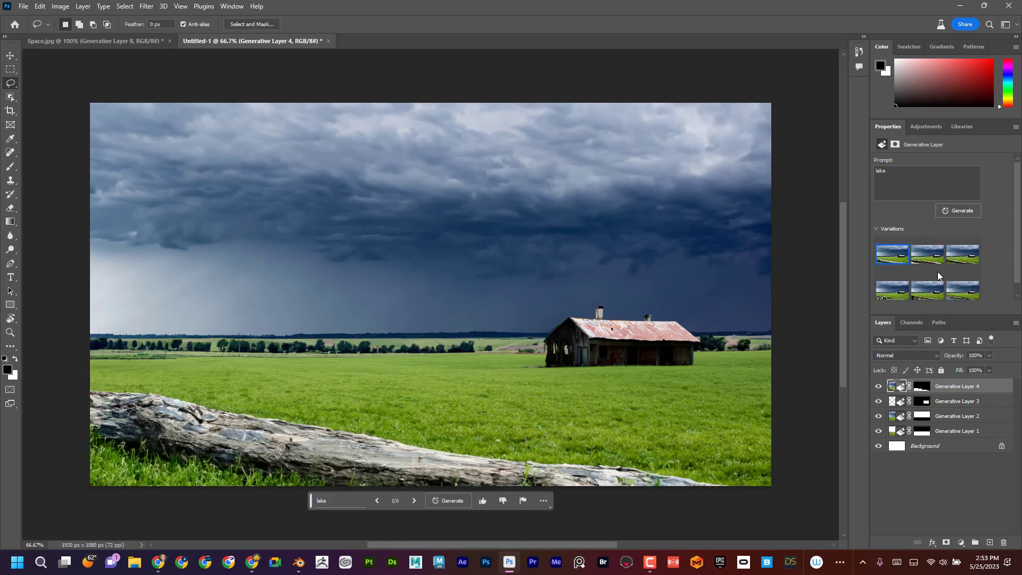
{"action": "left_click", "coordinate": [962, 254]}
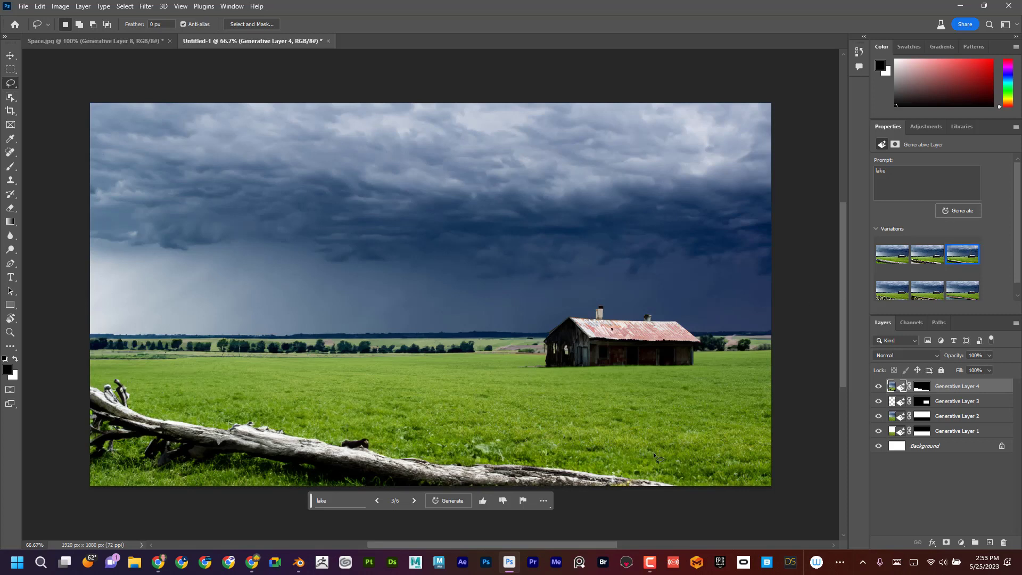
{"action": "mouse_move", "coordinate": [572, 428]}
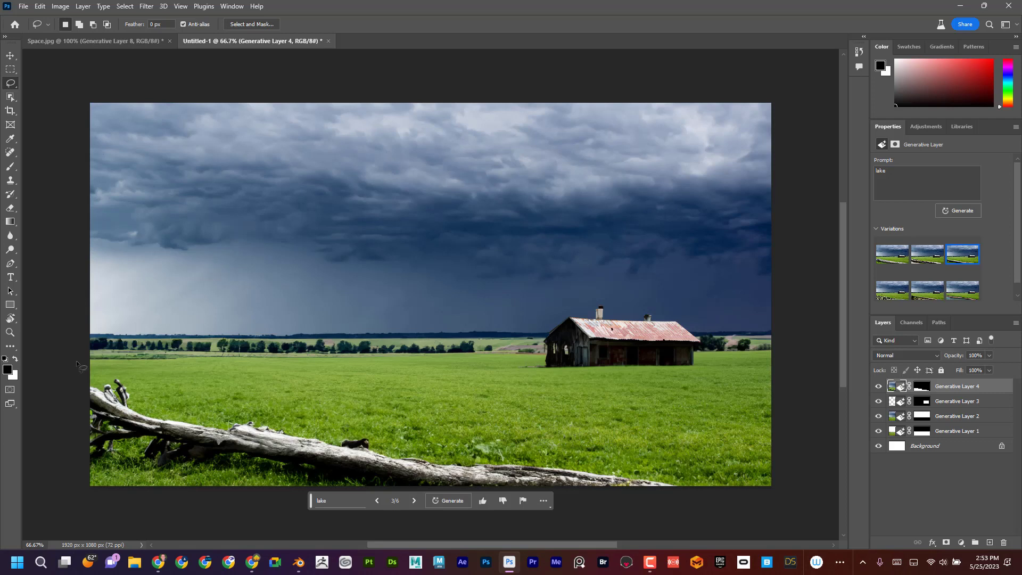
{"action": "mouse_move", "coordinate": [657, 474]}
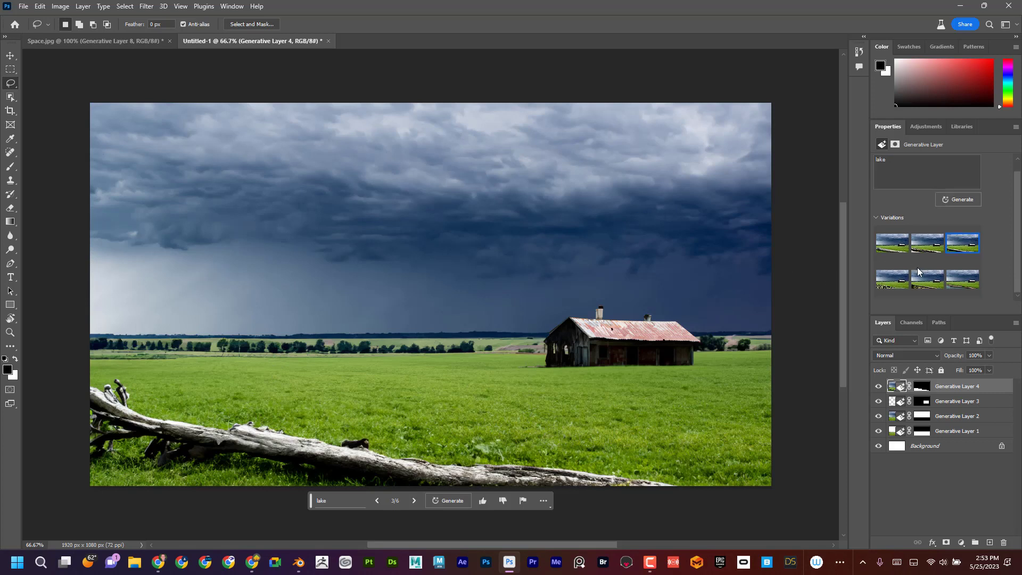
{"action": "left_click", "coordinate": [925, 181]}
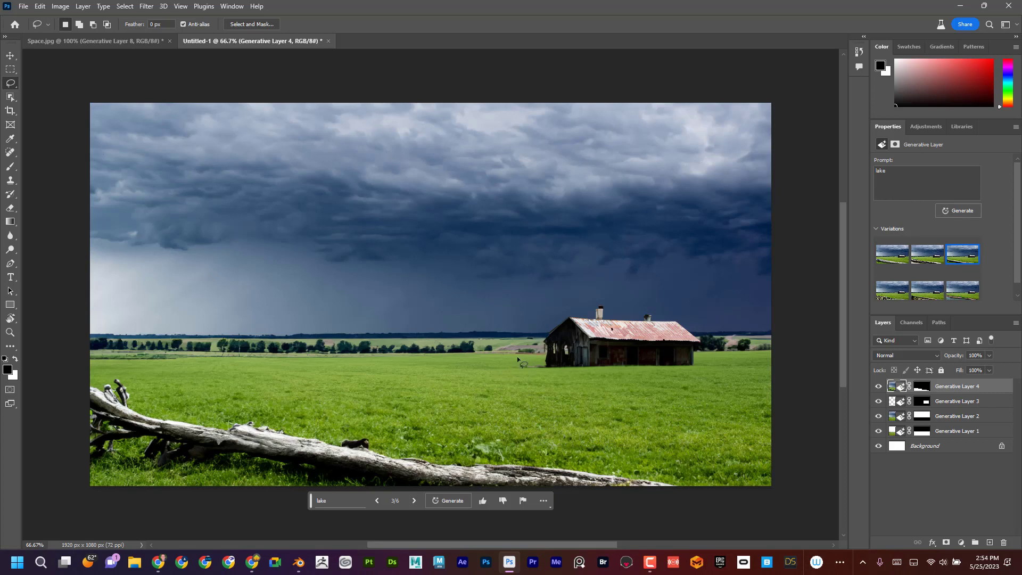
{"action": "mouse_move", "coordinate": [848, 254]}
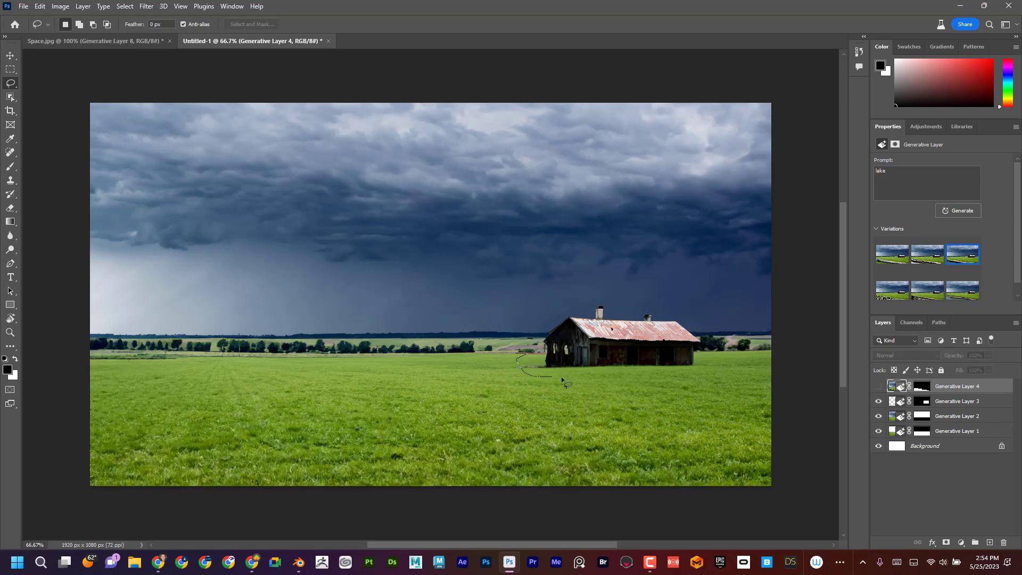
- Generate a 'large body of water' in the lower foreground and pick the pond-with-log variation 3/3
{"action": "left_click_drag", "start_coordinate": [561, 380], "coordinate": [690, 424]}
{"action": "type", "text": "large body of water"}
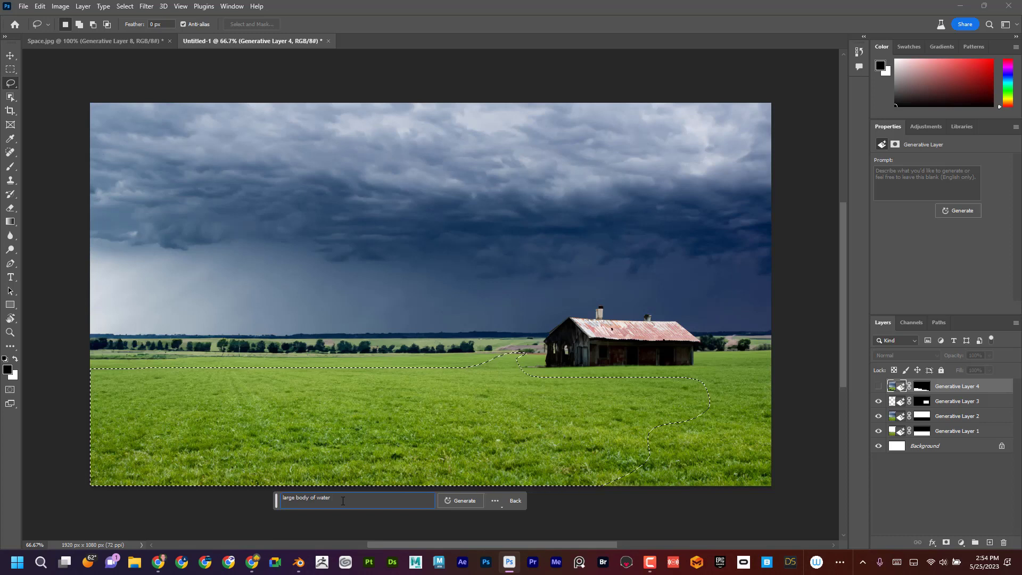
{"action": "left_click", "coordinate": [463, 500]}
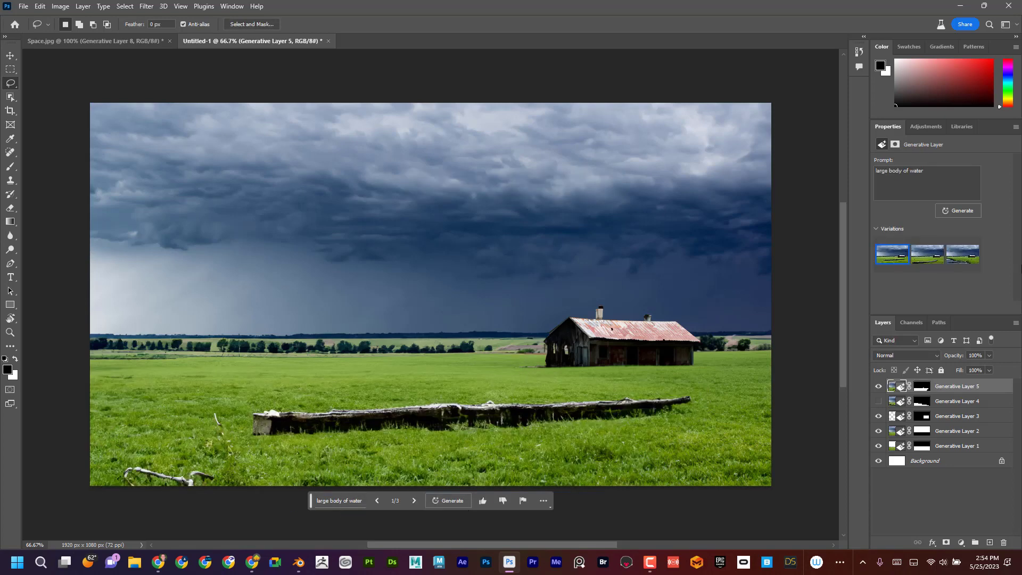
{"action": "left_click", "coordinate": [963, 254]}
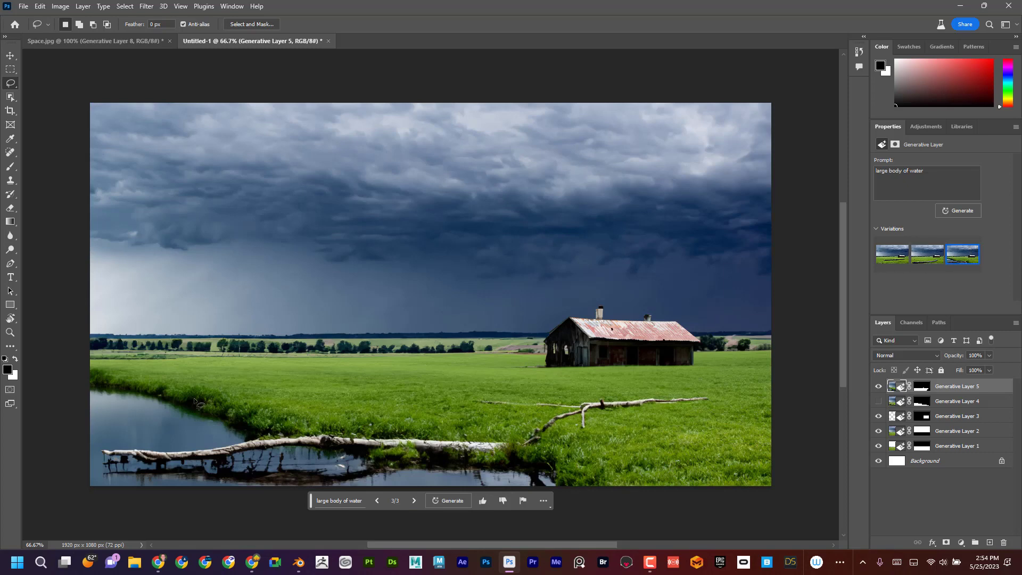
{"action": "mouse_move", "coordinate": [436, 460]}
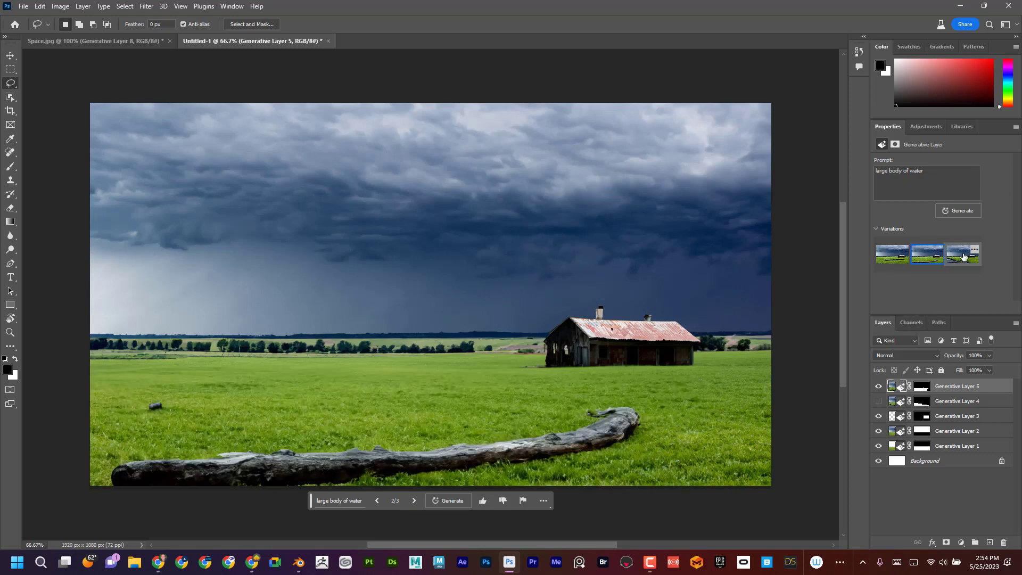
{"action": "left_click", "coordinate": [962, 255]}
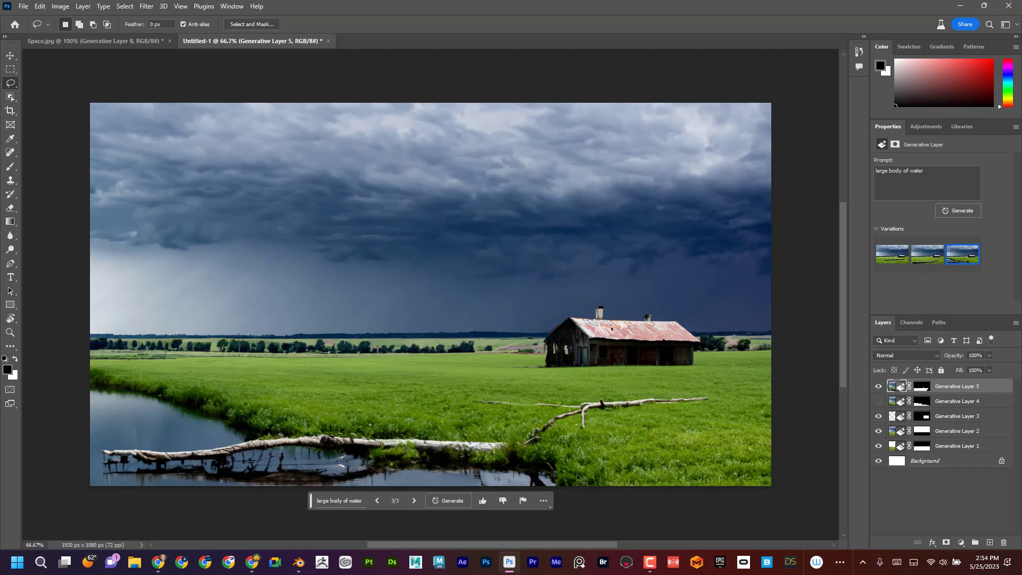
{"action": "mouse_move", "coordinate": [703, 385]}
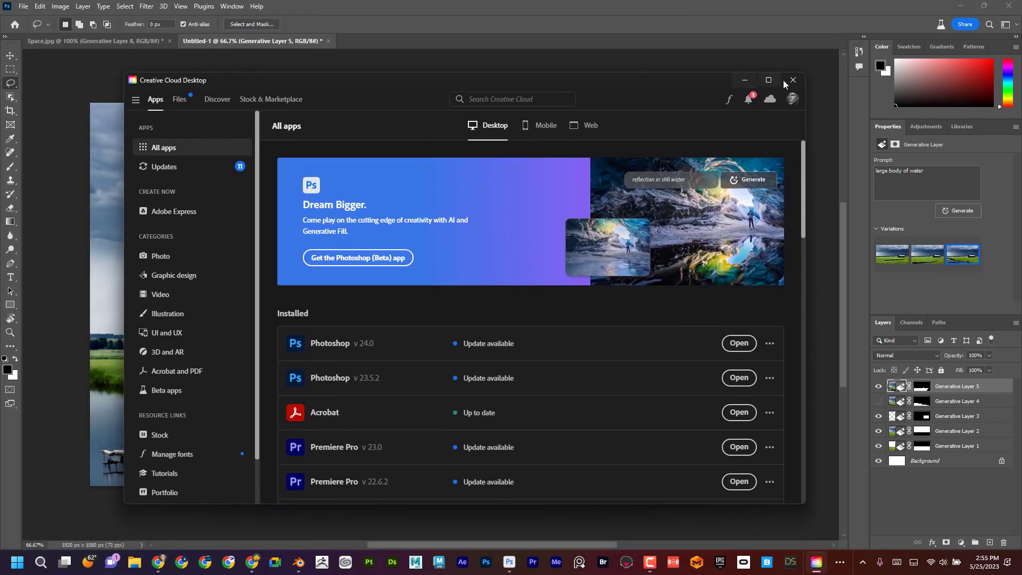
- Maximize Creative Cloud, view Photoshop (Beta) under Beta apps, then close the window
{"action": "left_click", "coordinate": [768, 79]}
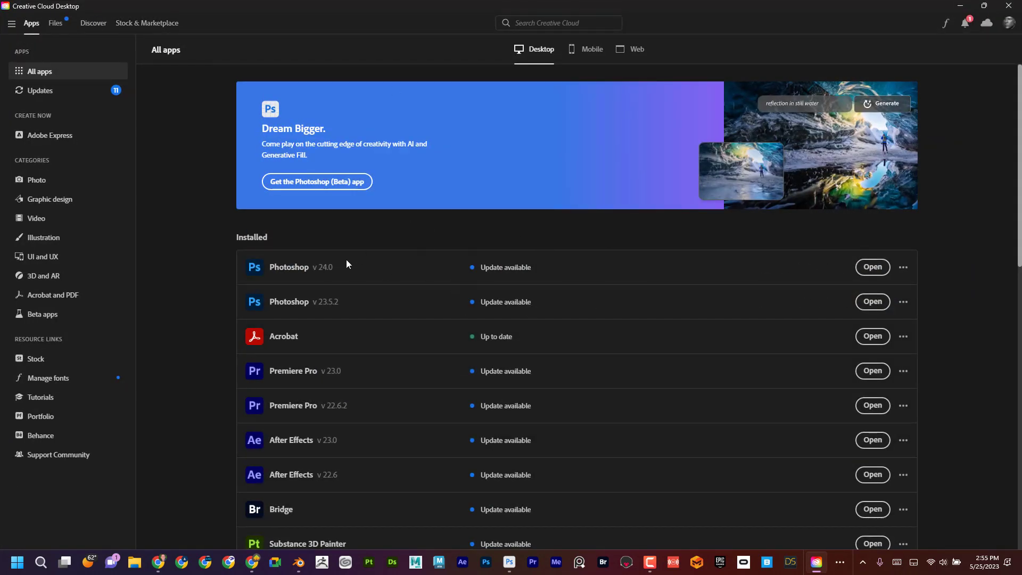
{"action": "scroll", "scroll_direction": "down", "scroll_amount": 3}
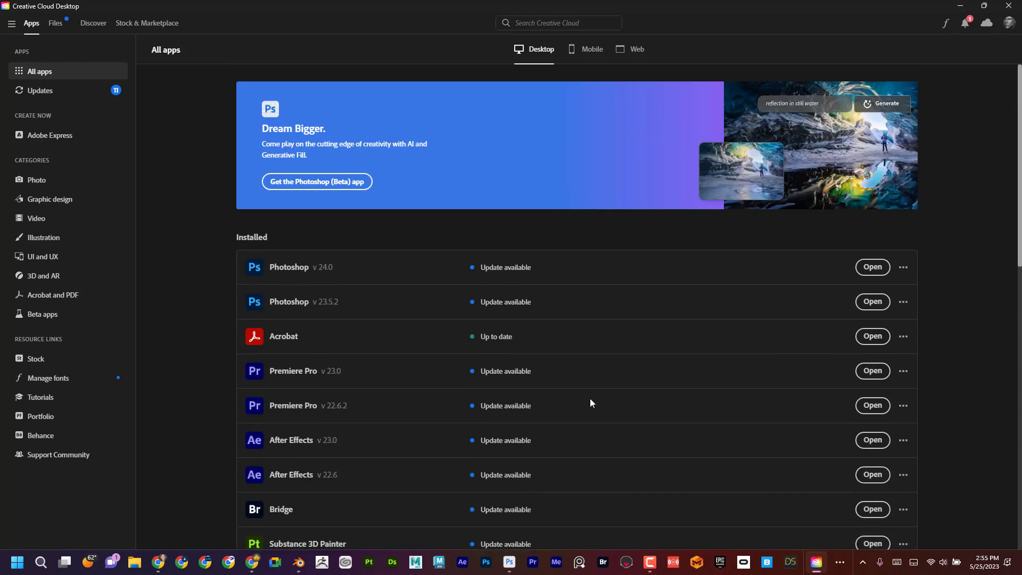
{"action": "mouse_move", "coordinate": [289, 266]}
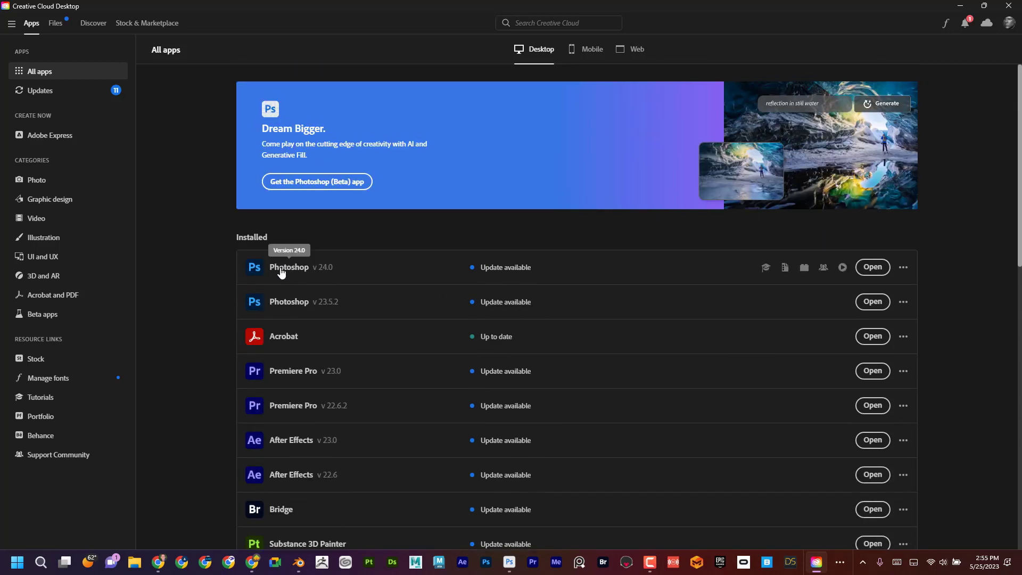
{"action": "mouse_move", "coordinate": [41, 141]}
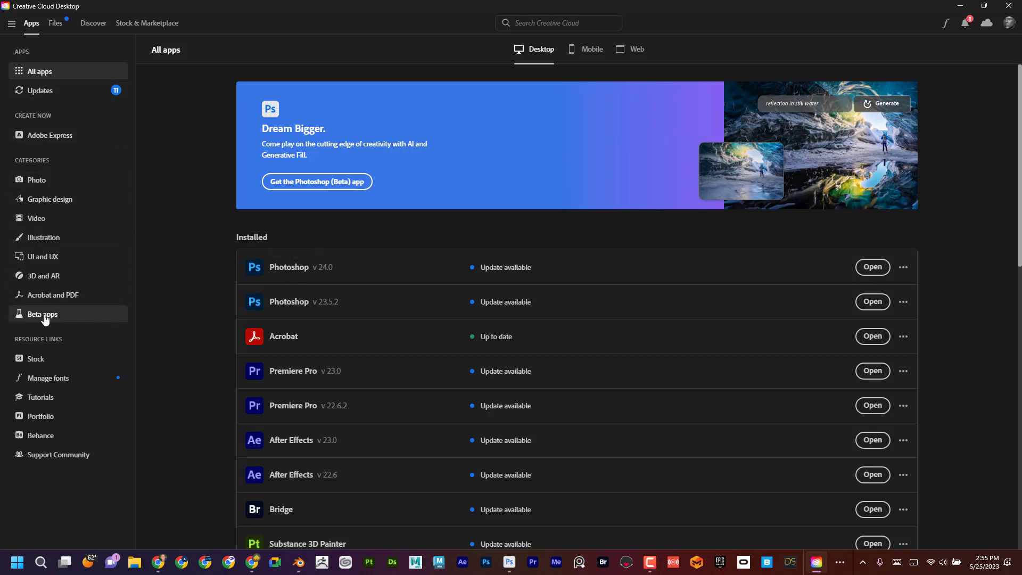
{"action": "left_click", "coordinate": [42, 313]}
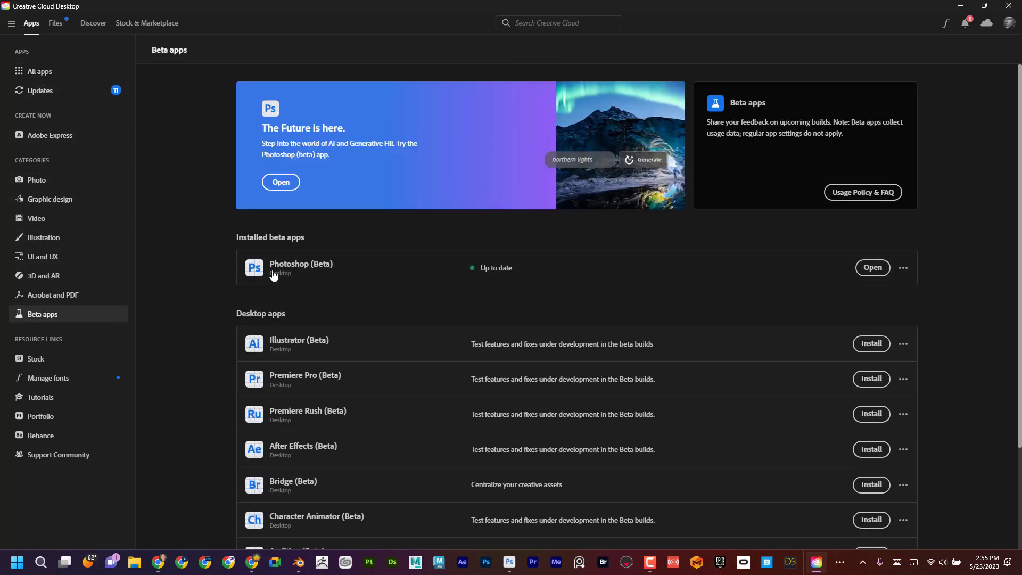
{"action": "mouse_move", "coordinate": [307, 275]}
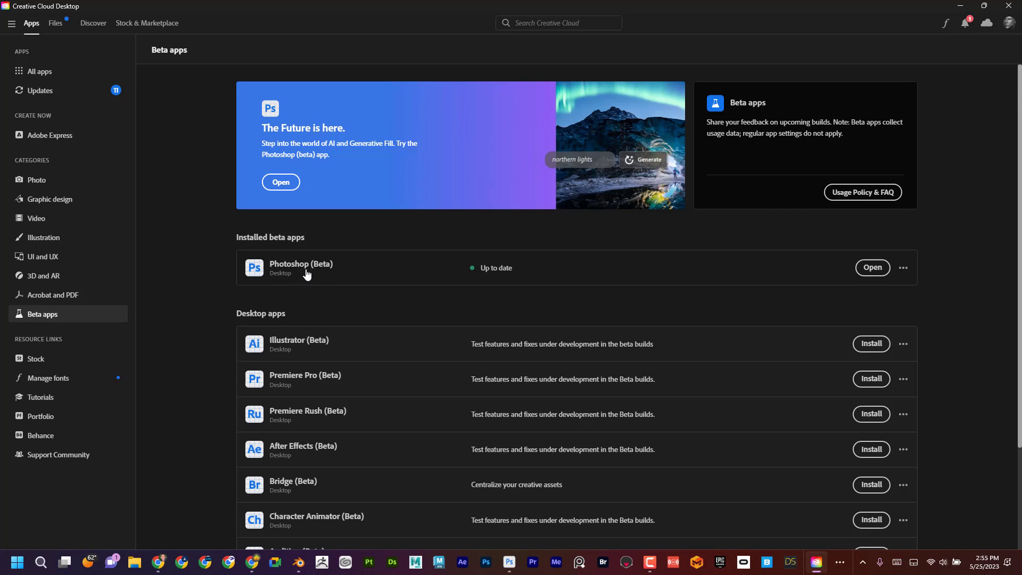
{"action": "mouse_move", "coordinate": [871, 267]}
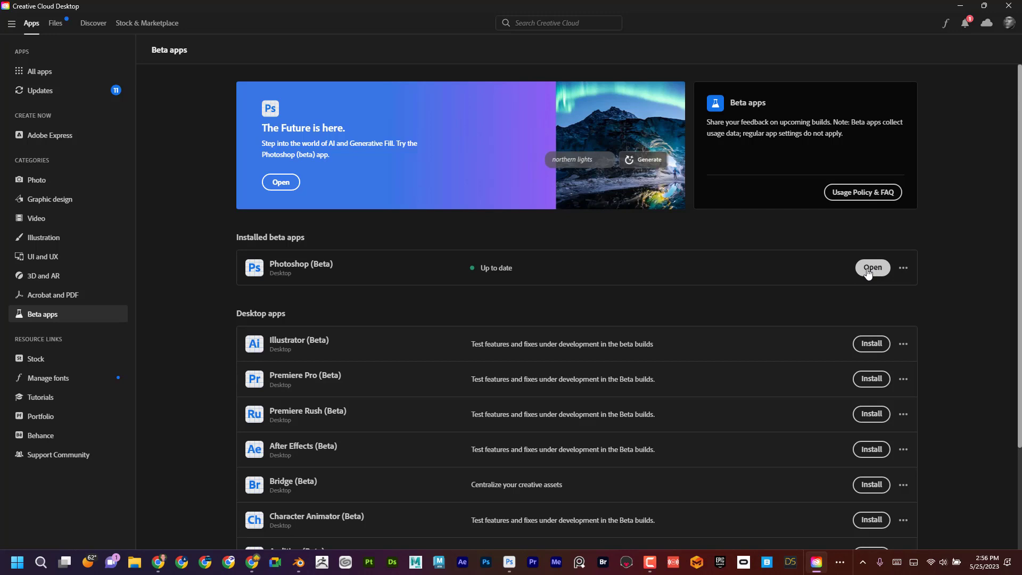
{"action": "mouse_move", "coordinate": [508, 561]}
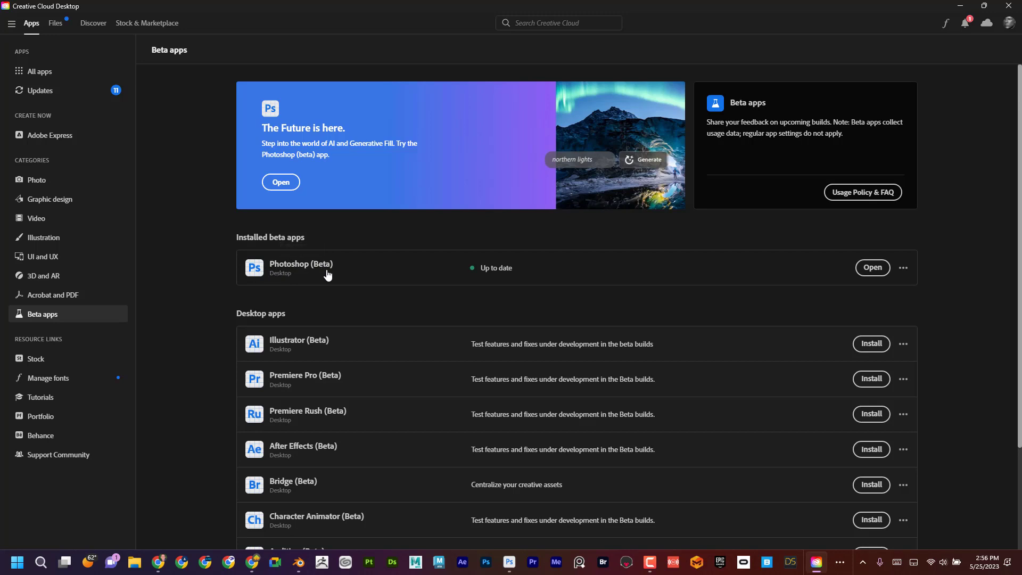
{"action": "mouse_move", "coordinate": [329, 278]}
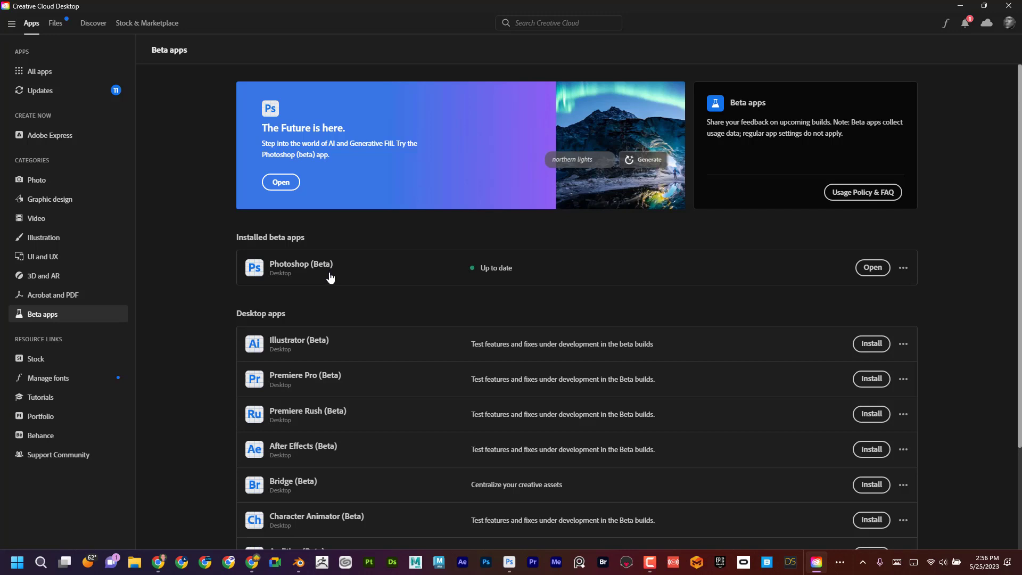
{"action": "mouse_move", "coordinate": [977, 13]}
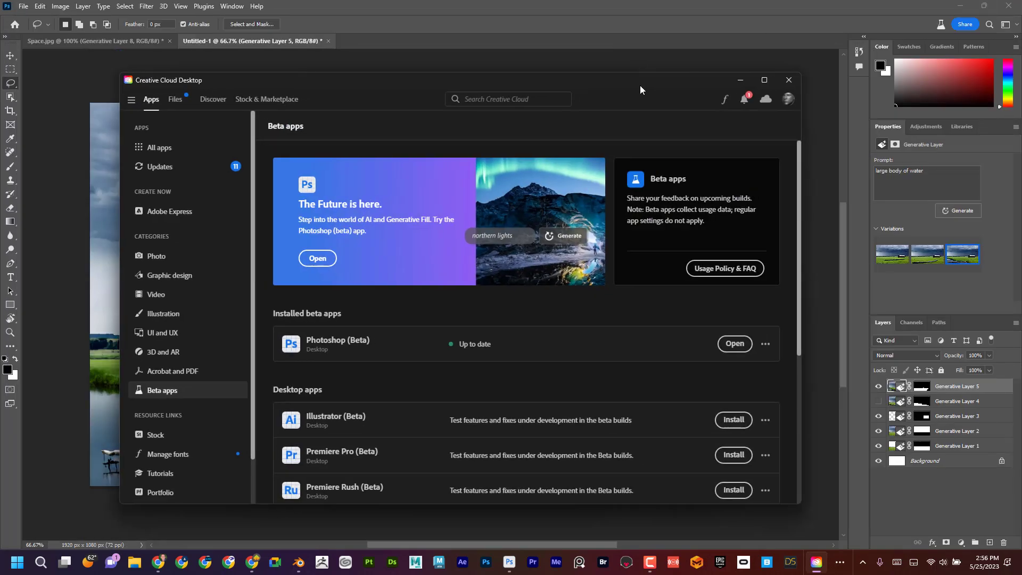
{"action": "left_click", "coordinate": [788, 80]}
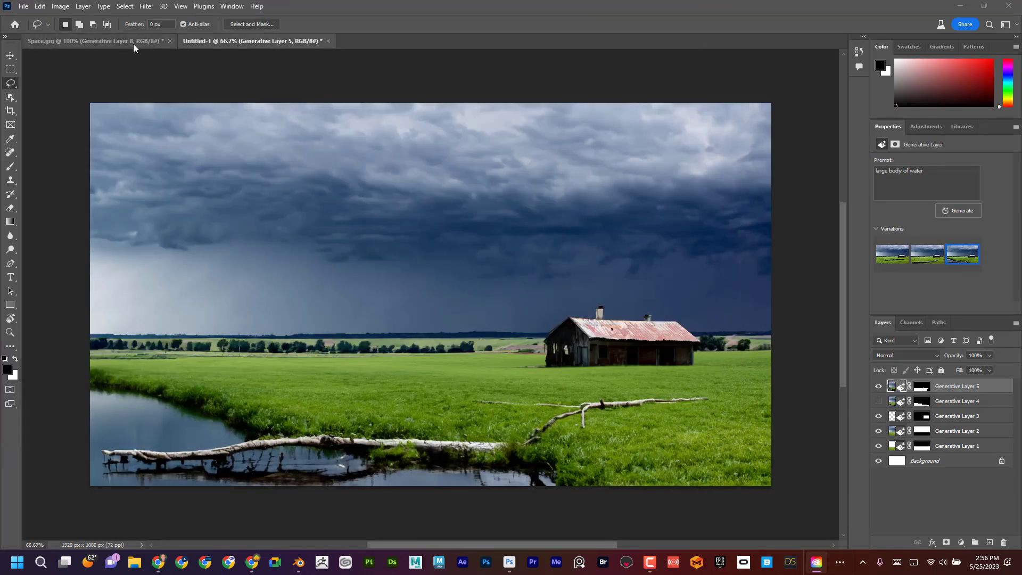
- Switch to Space.jpg, back to Untitled-1, then to Space.jpg again
{"action": "left_click", "coordinate": [85, 41]}
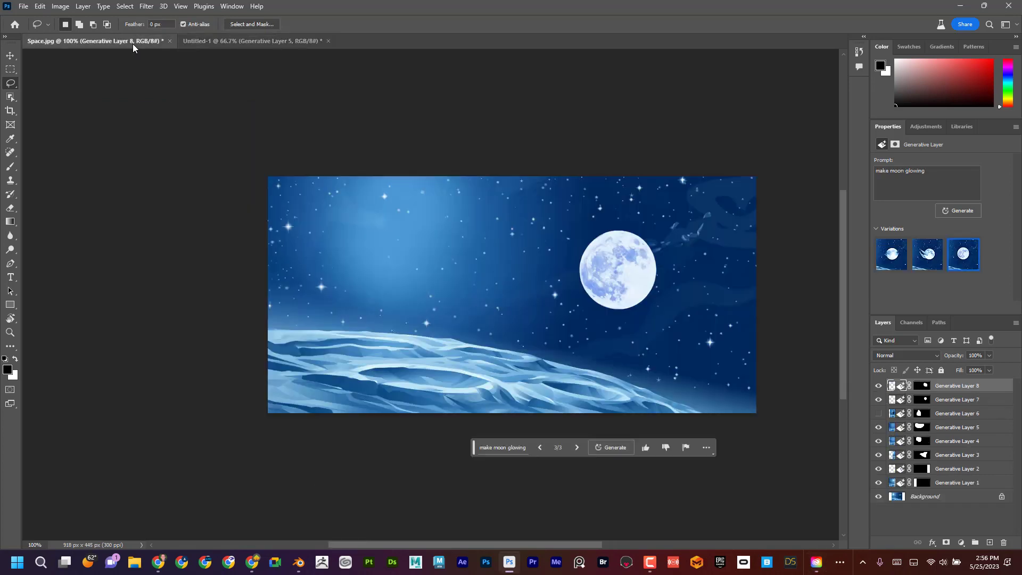
{"action": "mouse_move", "coordinate": [562, 339]}
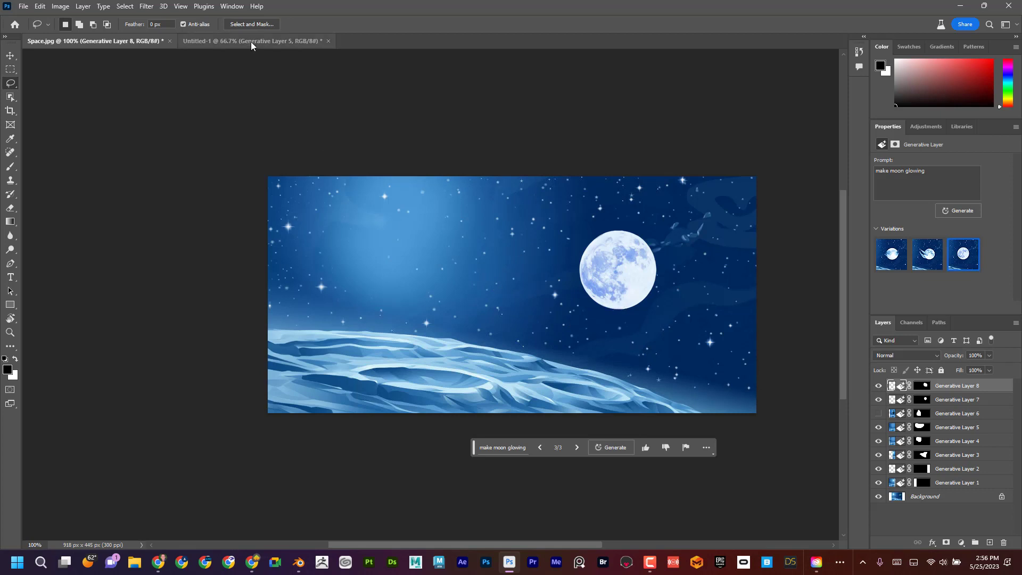
{"action": "left_click", "coordinate": [254, 41]}
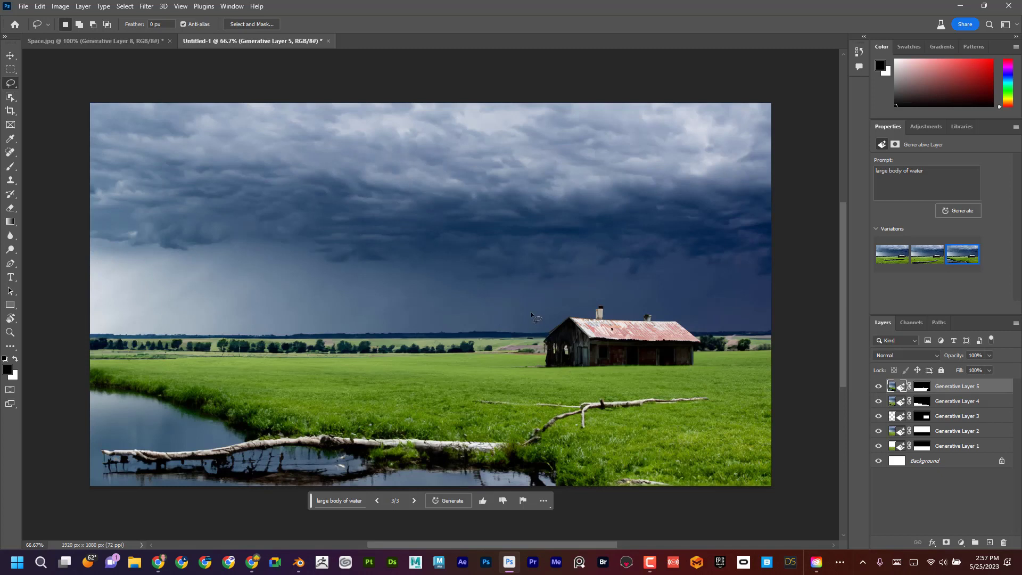
{"action": "mouse_move", "coordinate": [539, 268]}
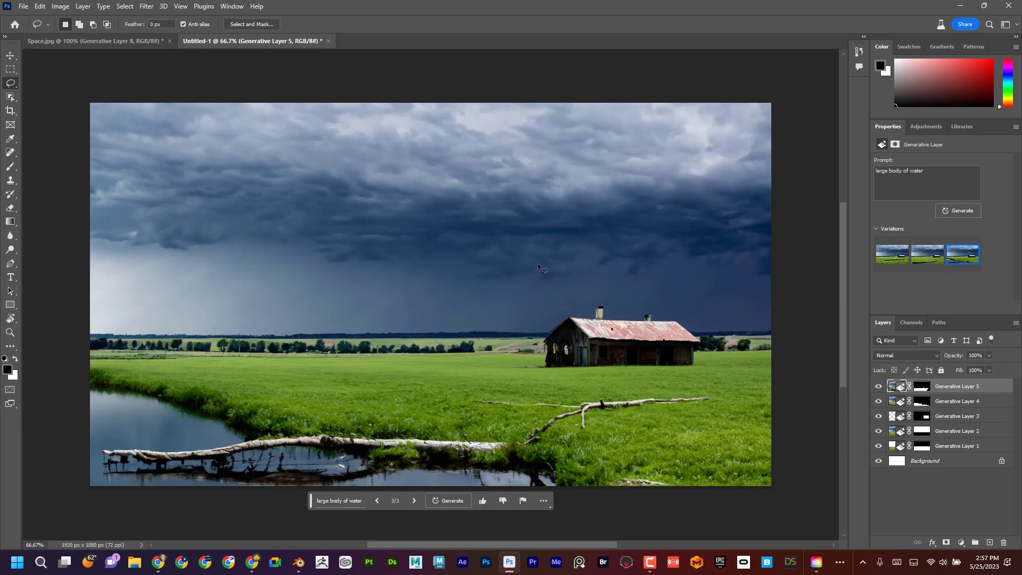
{"action": "mouse_move", "coordinate": [509, 279]}
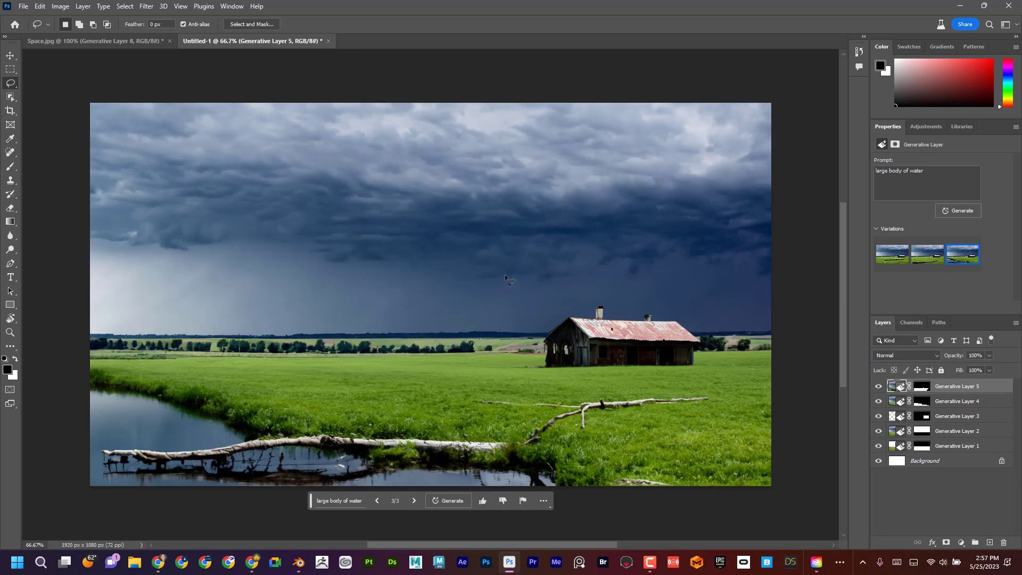
{"action": "mouse_move", "coordinate": [332, 111]}
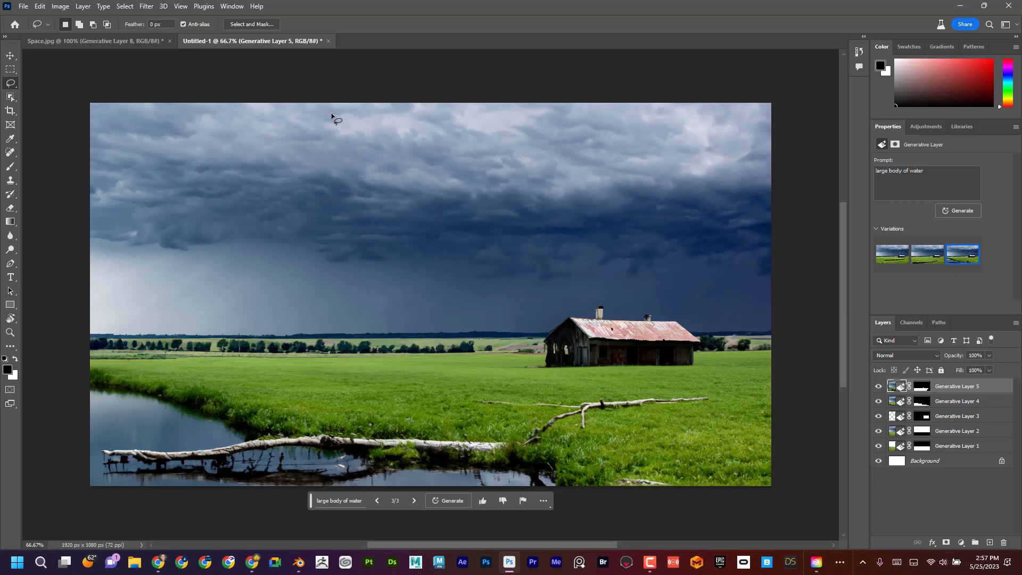
{"action": "mouse_move", "coordinate": [98, 40]}
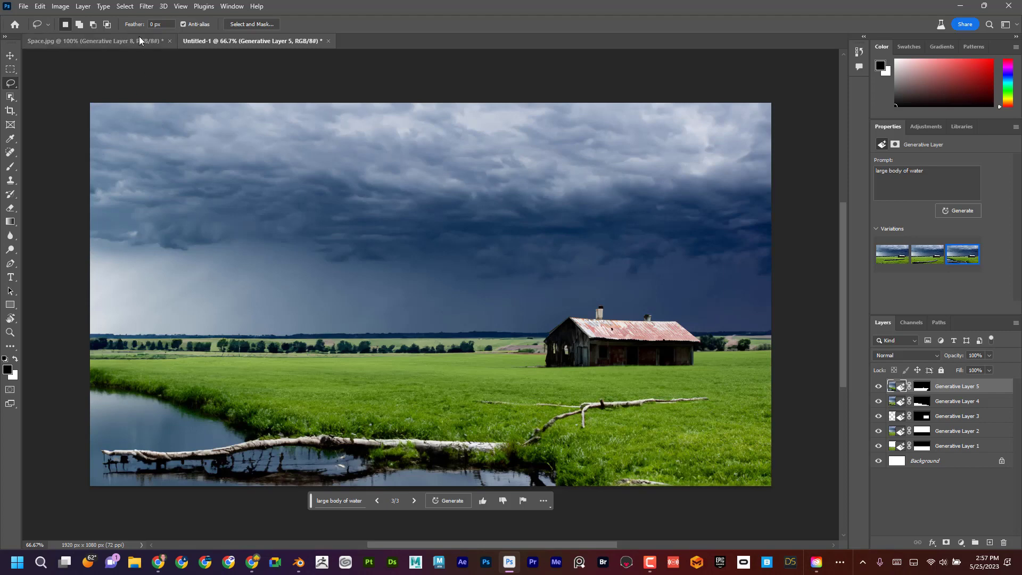
{"action": "left_click", "coordinate": [78, 41]}
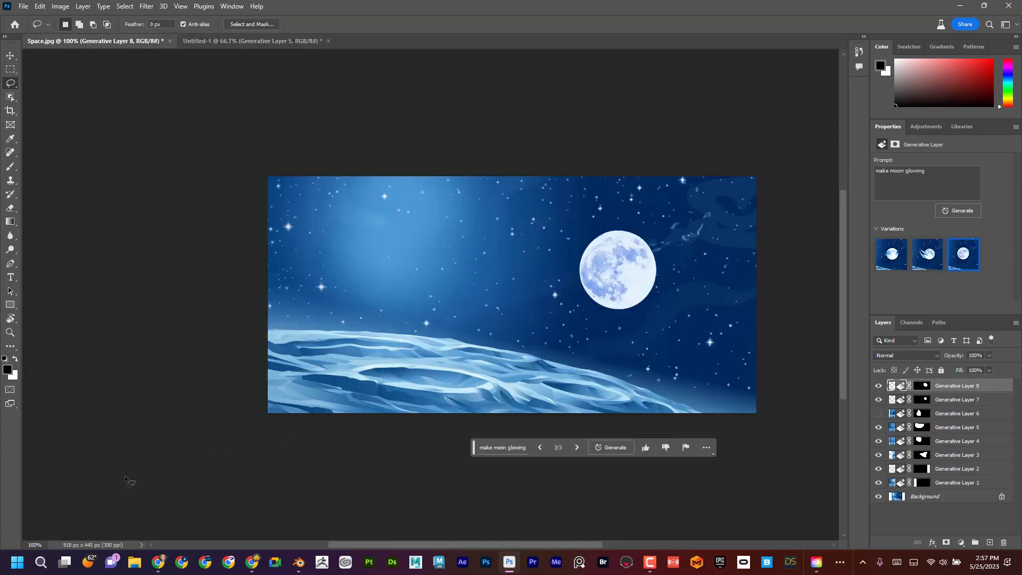